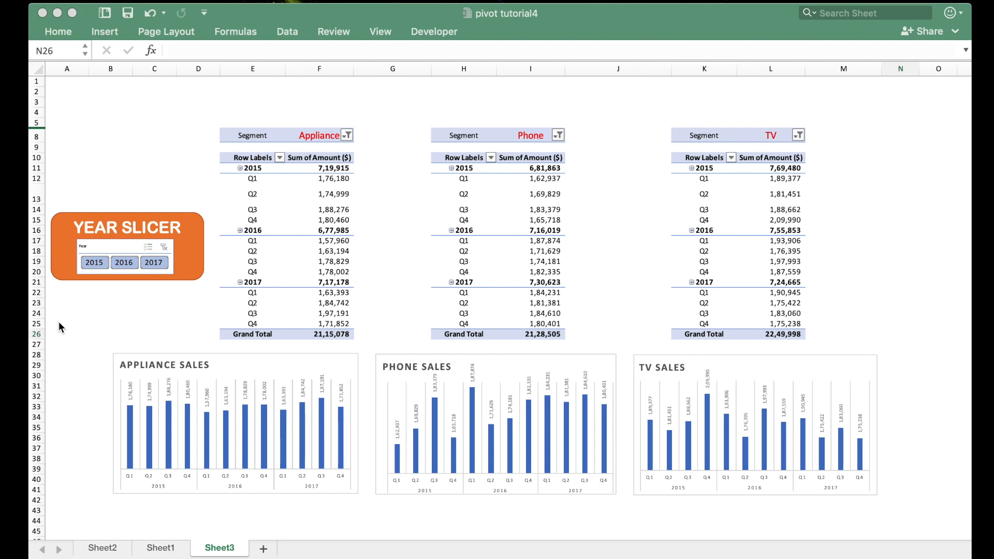
mouse_move(40, 233)
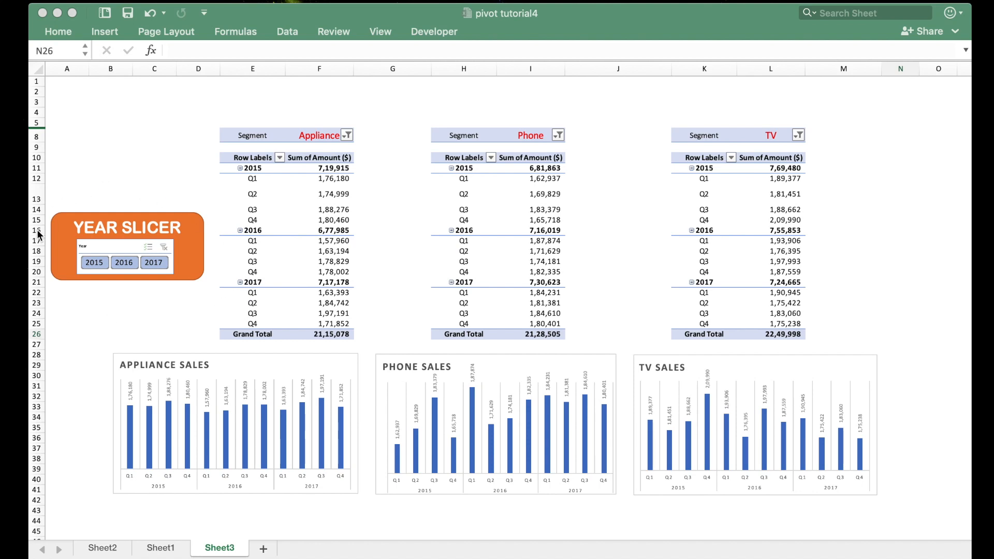
mouse_move(419, 286)
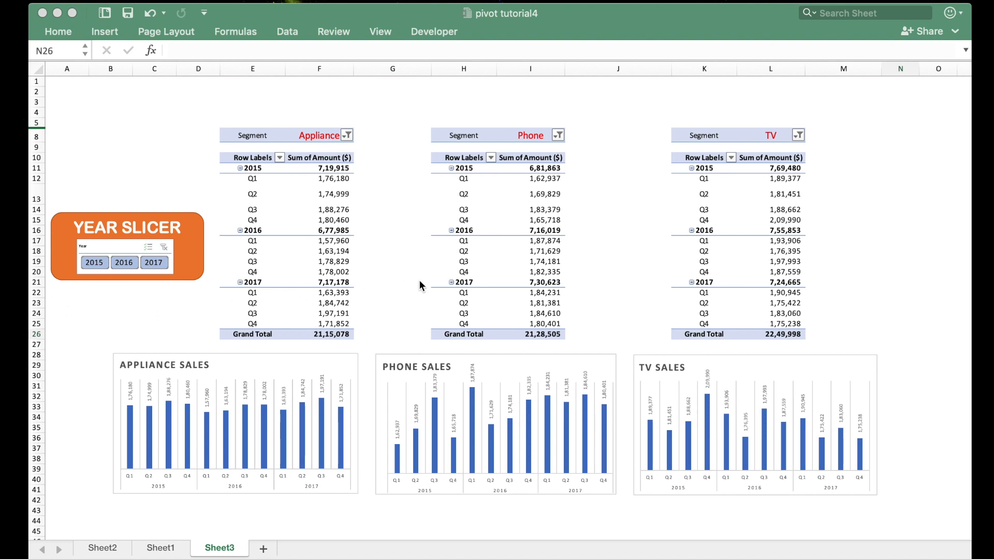
mouse_move(752, 275)
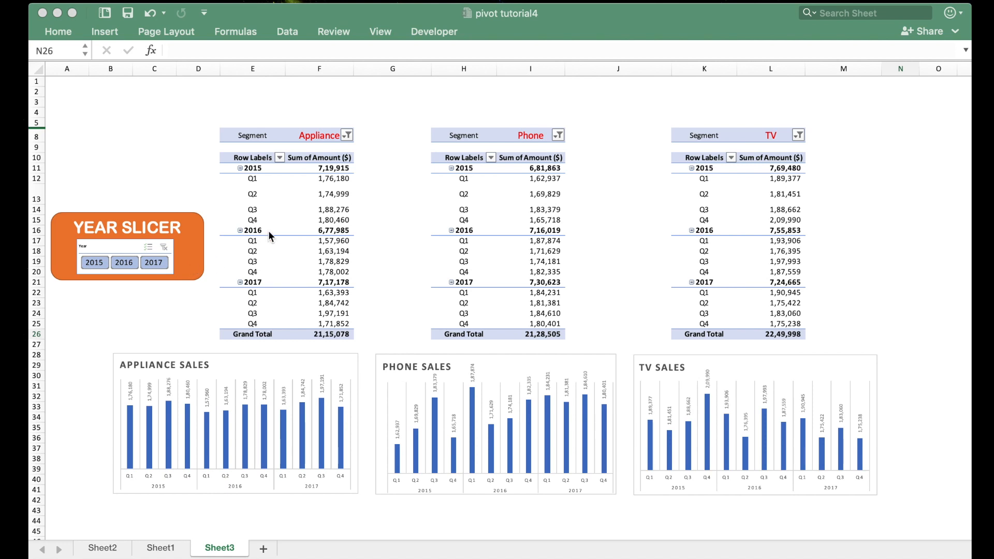
mouse_move(371, 320)
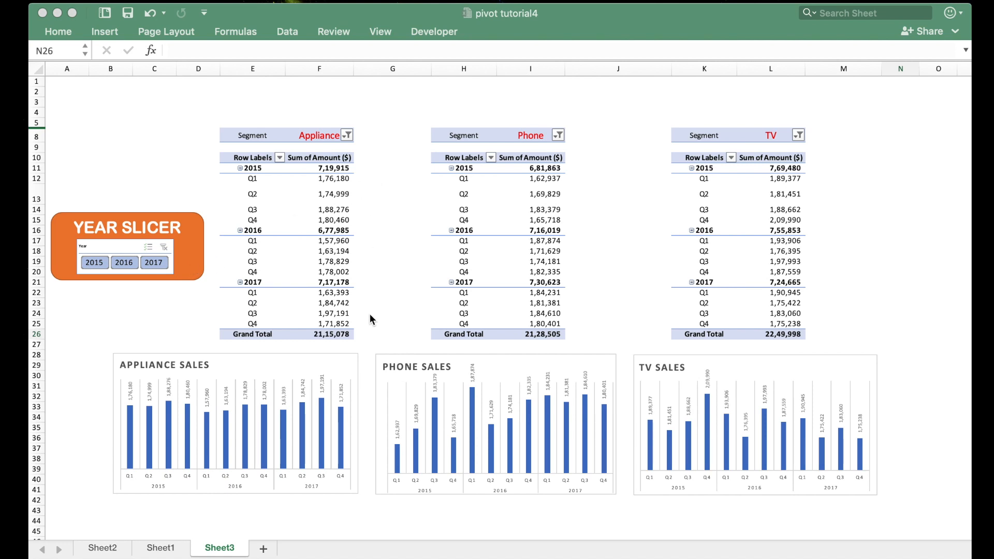
mouse_move(646, 147)
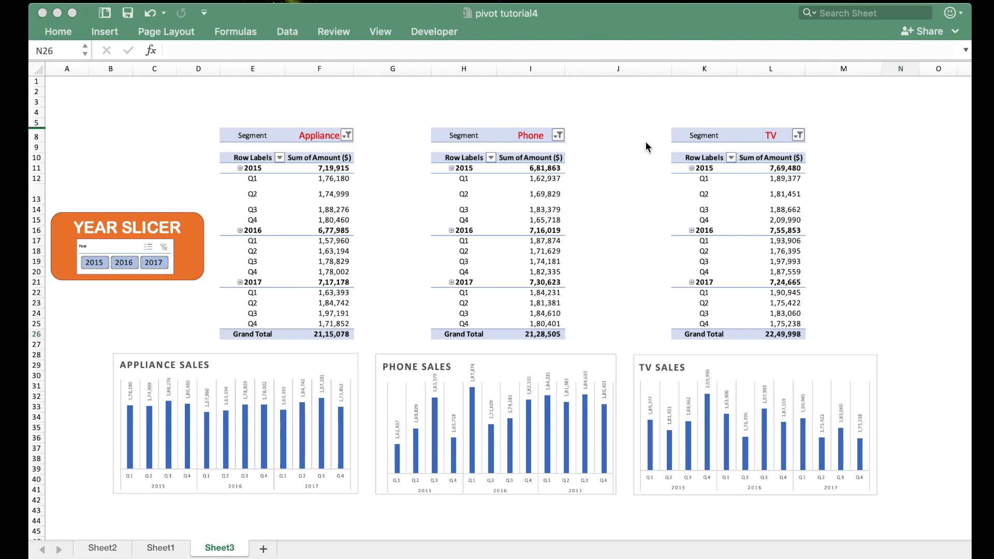
mouse_move(801, 160)
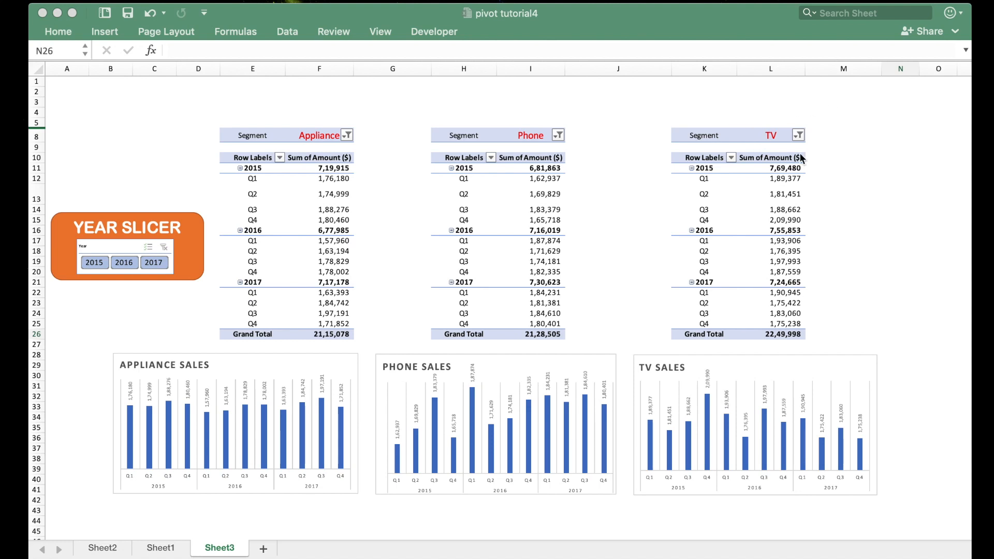
mouse_move(473, 169)
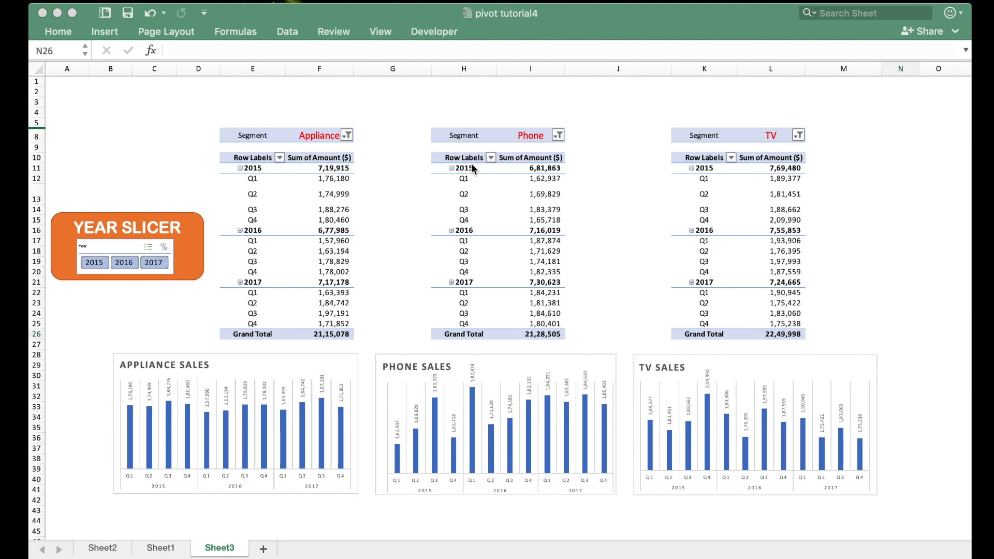
mouse_move(476, 290)
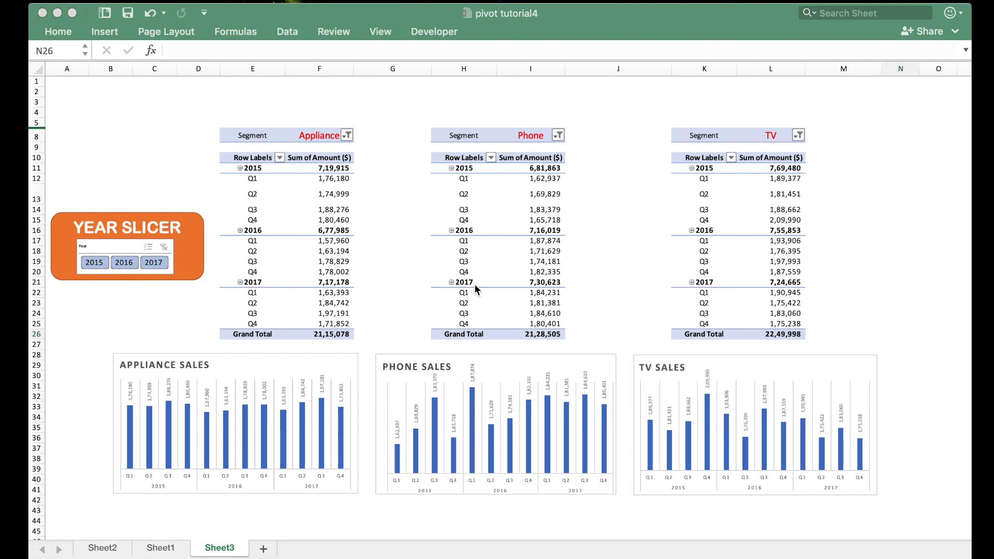
mouse_move(61, 202)
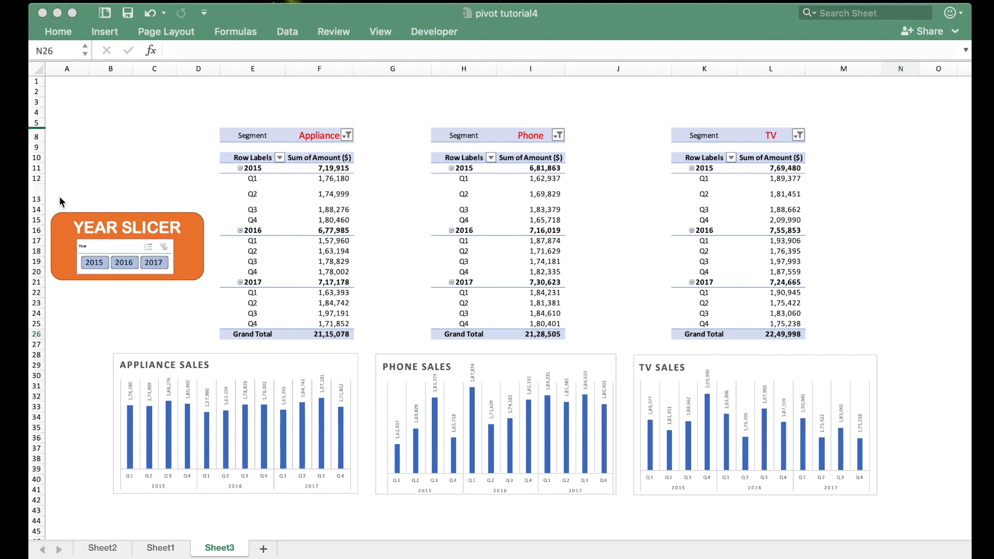
mouse_move(83, 277)
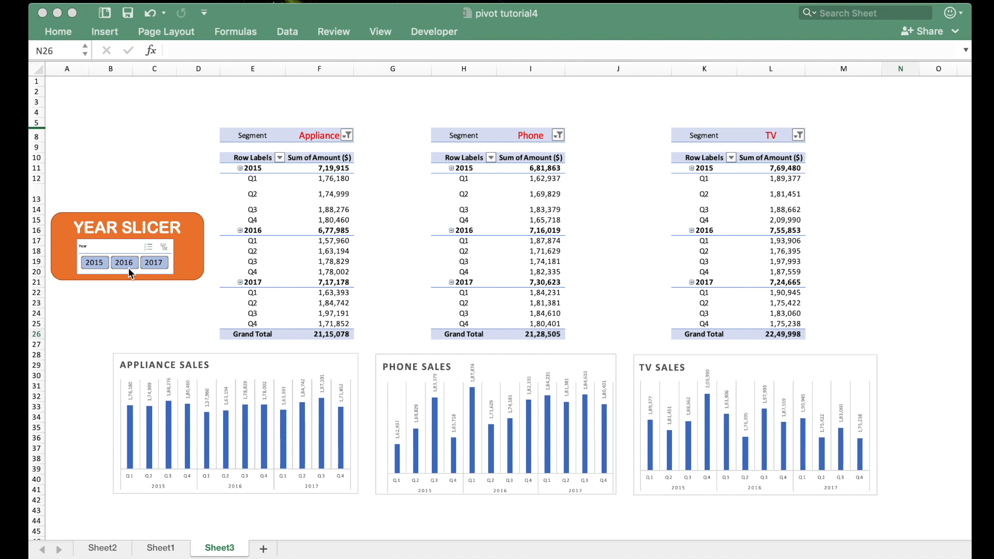
mouse_move(86, 290)
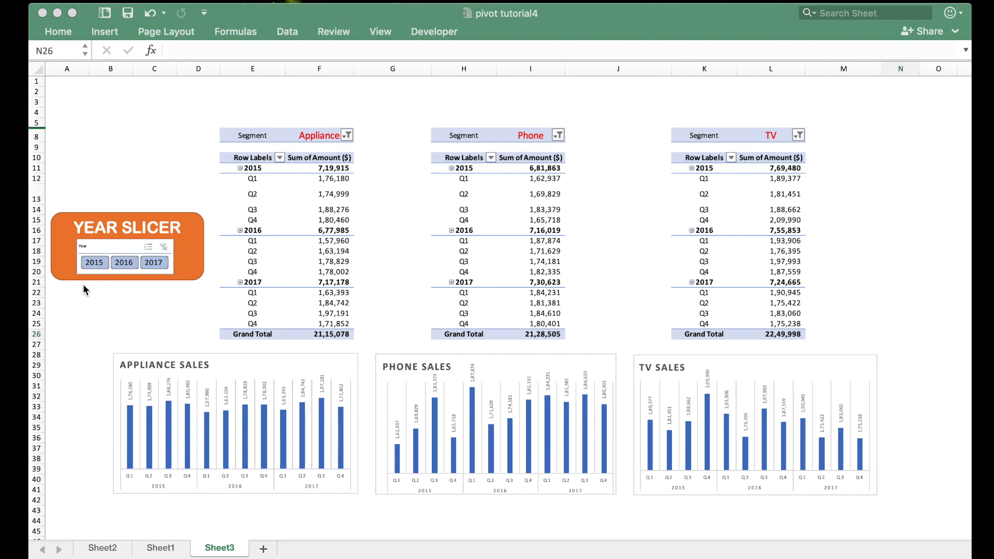
mouse_move(94, 262)
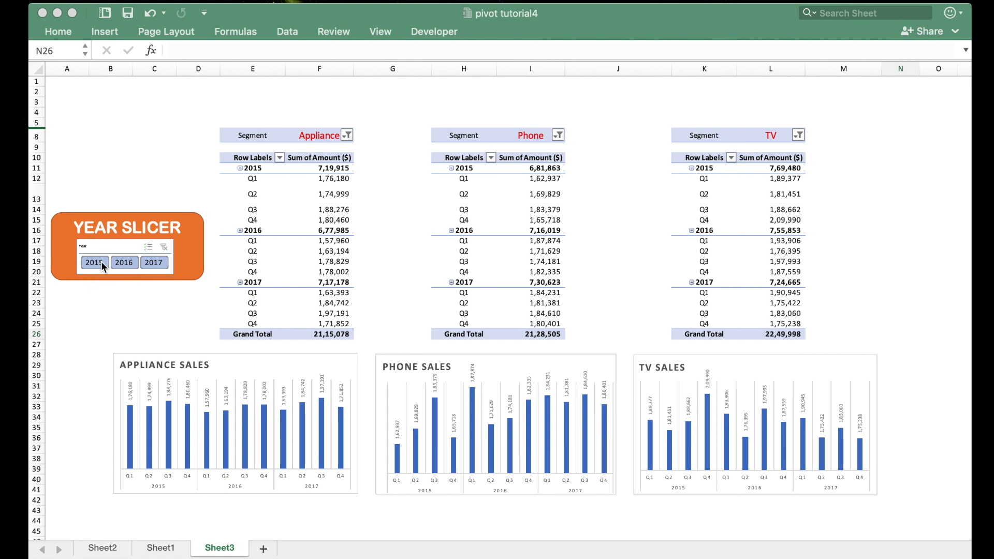
Filter every segment table via the Year slicer to 2015, then to 2017
left_click(95, 262)
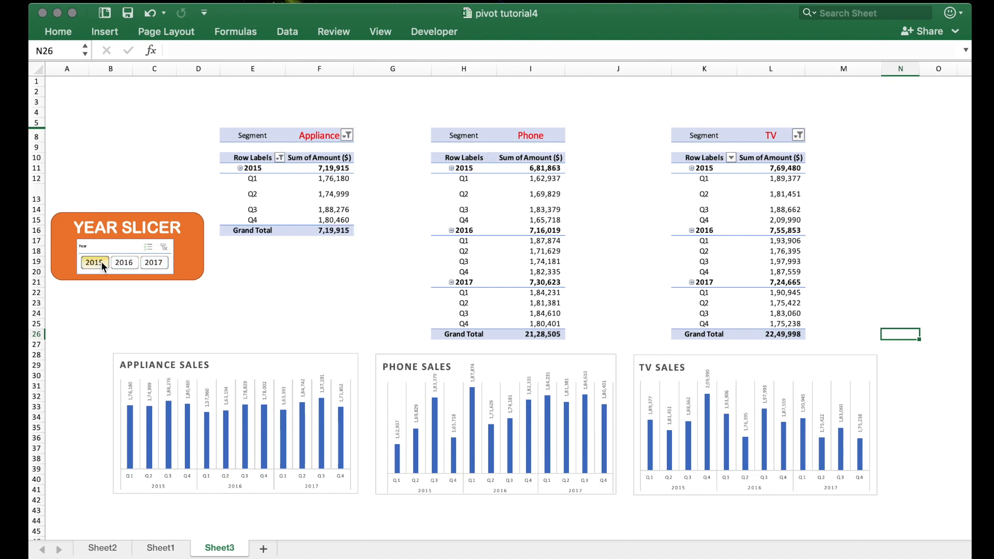
left_click(94, 262)
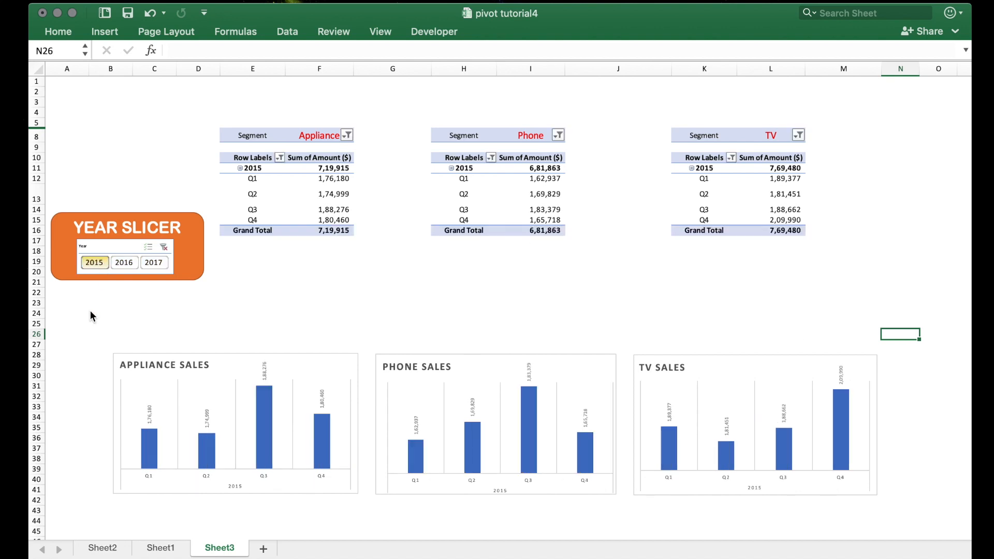
mouse_move(612, 267)
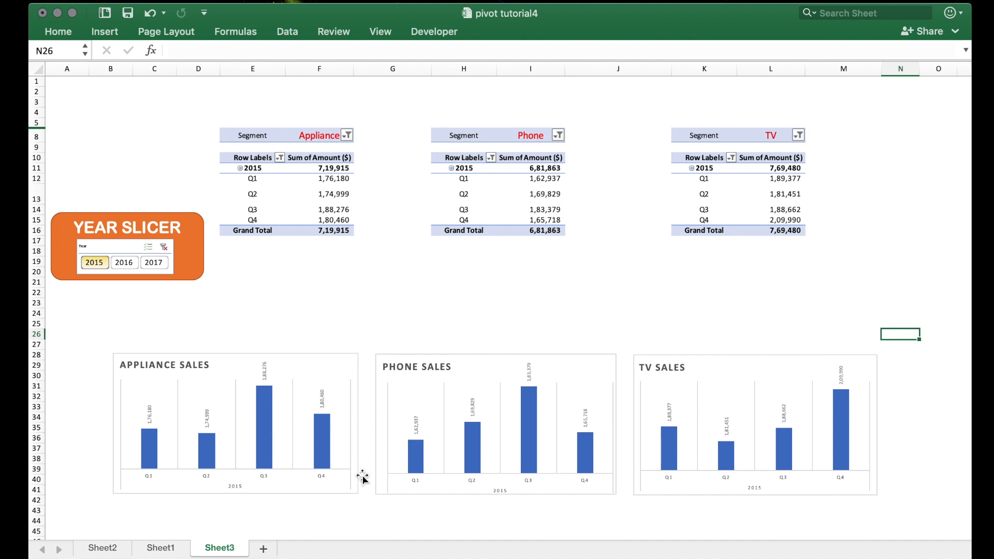
mouse_move(225, 299)
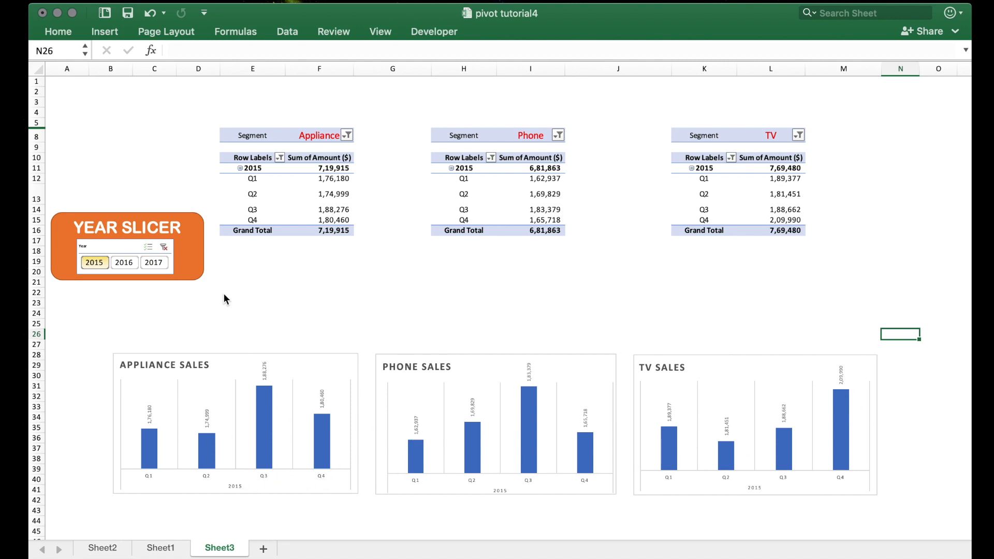
left_click(154, 262)
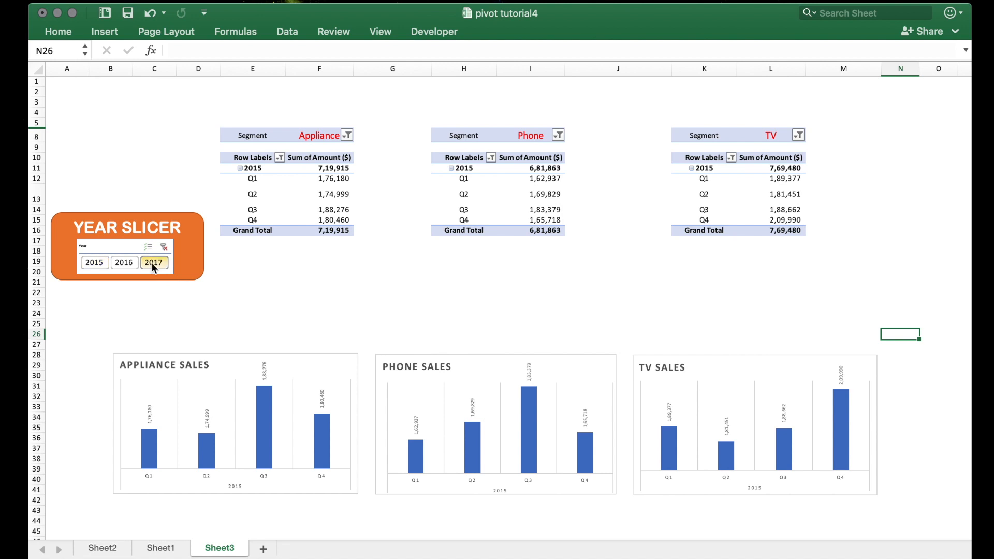
left_click(154, 262)
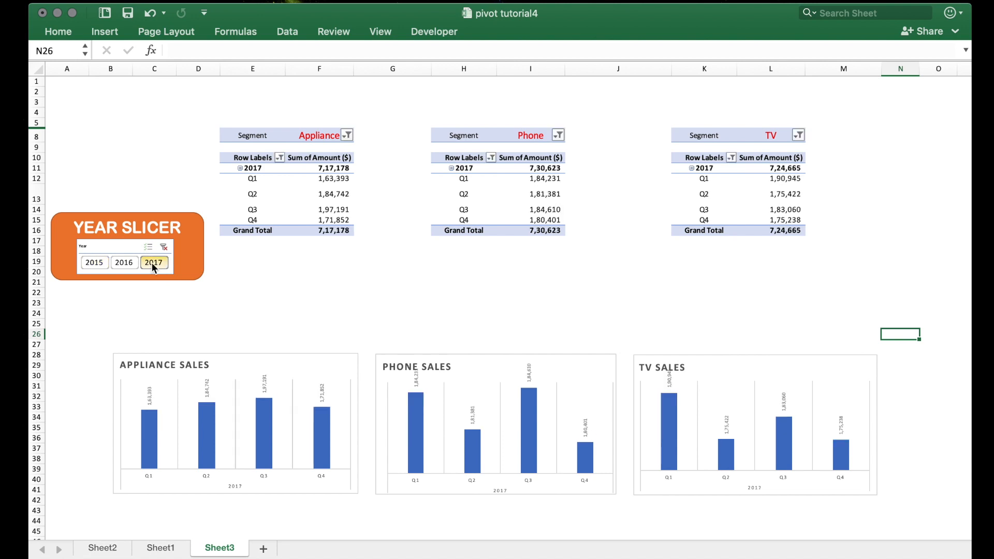
mouse_move(421, 178)
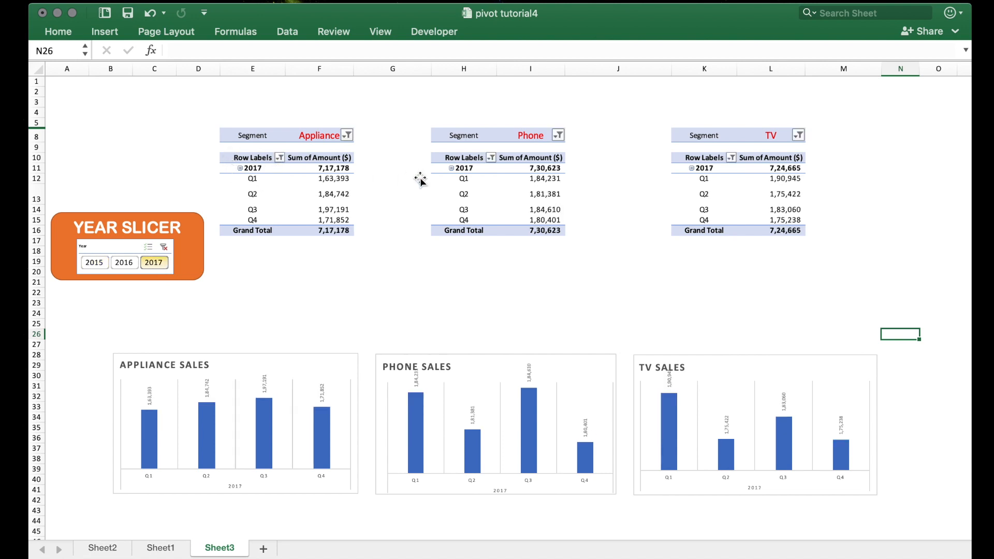
mouse_move(728, 193)
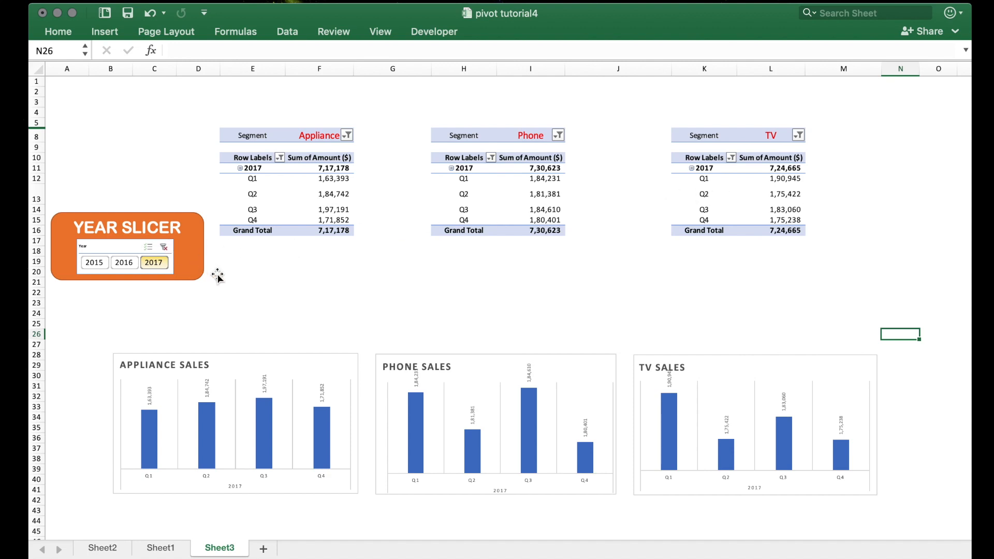
Switch to Sheet2 with the overall pivot table and its sales chart
left_click(102, 548)
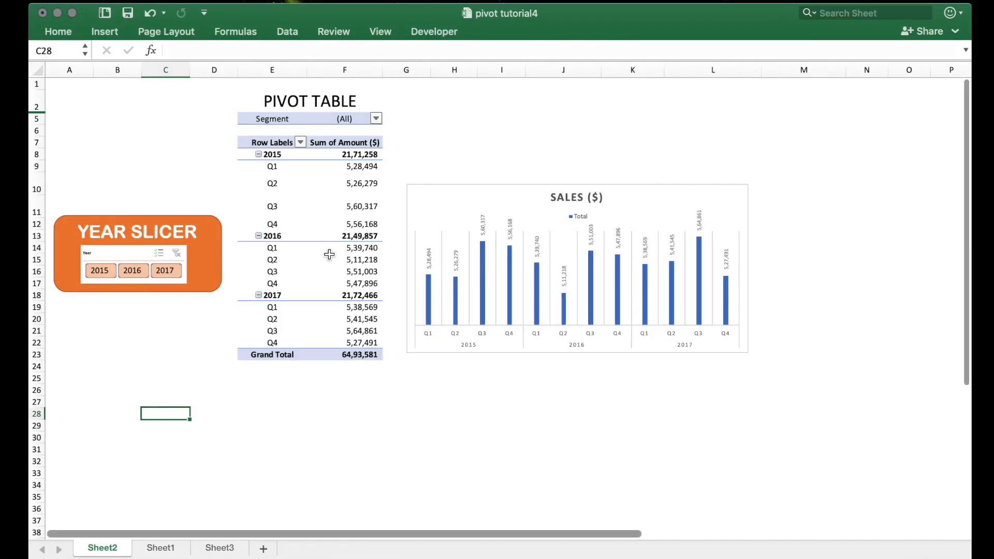
mouse_move(443, 359)
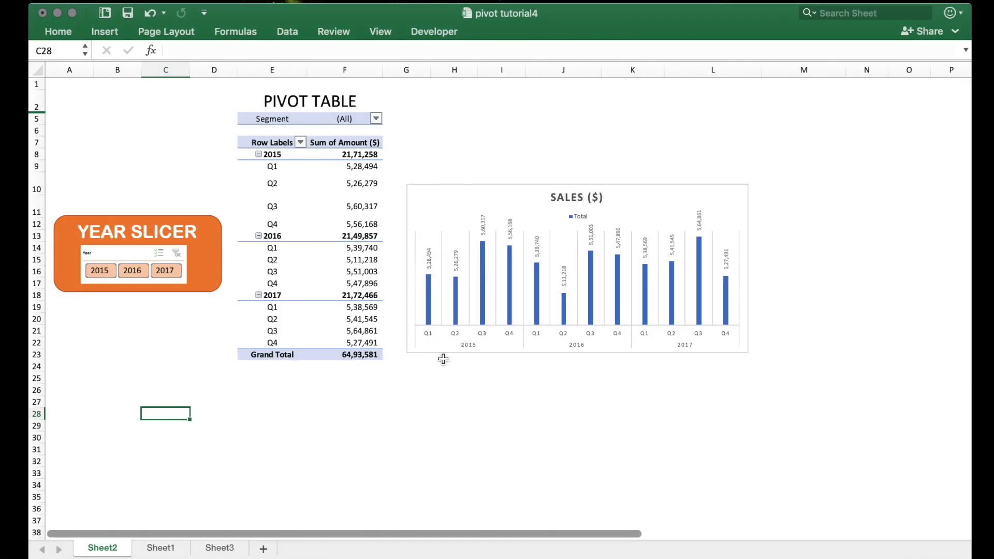
mouse_move(399, 141)
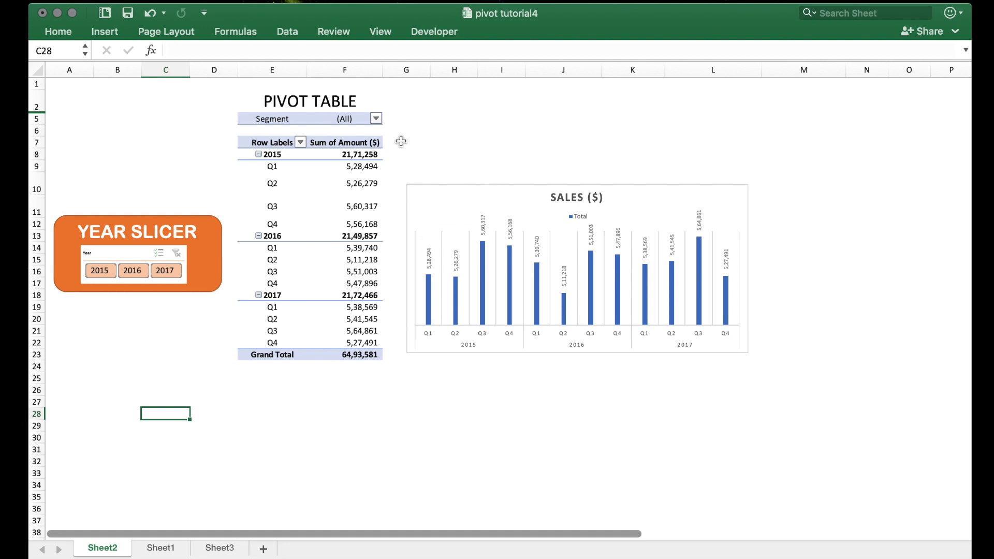
left_click(375, 118)
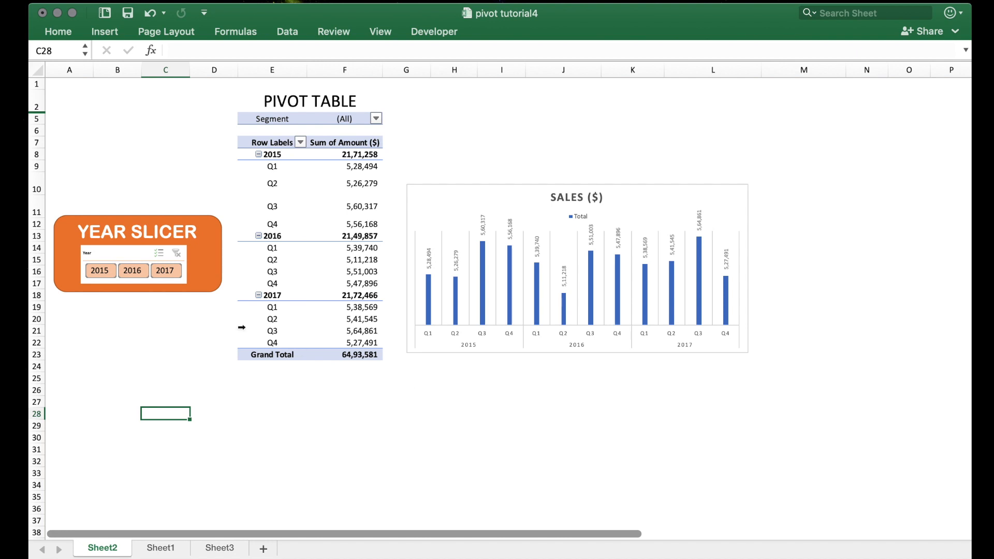
mouse_move(380, 127)
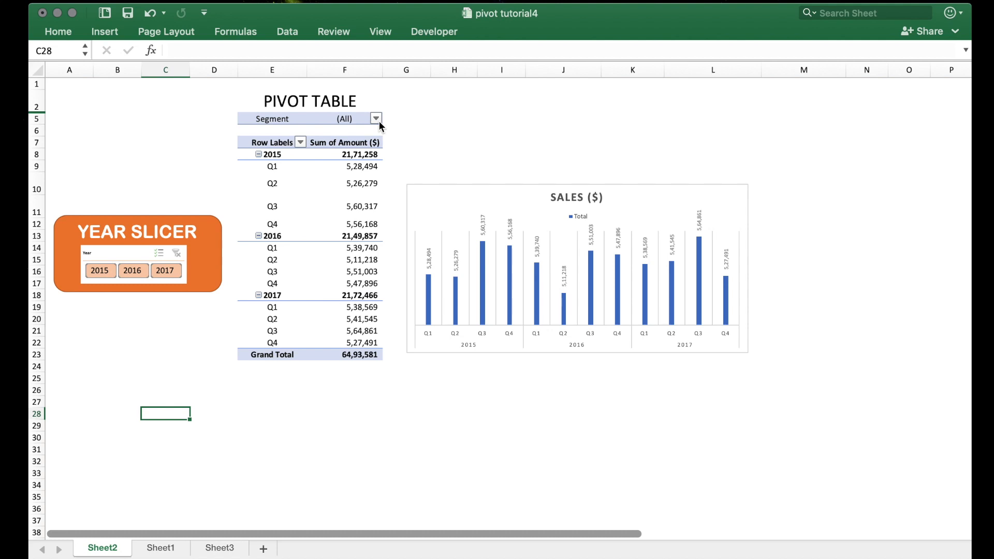
Filter the pivot table's Segment to Appliance only, then to Phone only
left_click(376, 118)
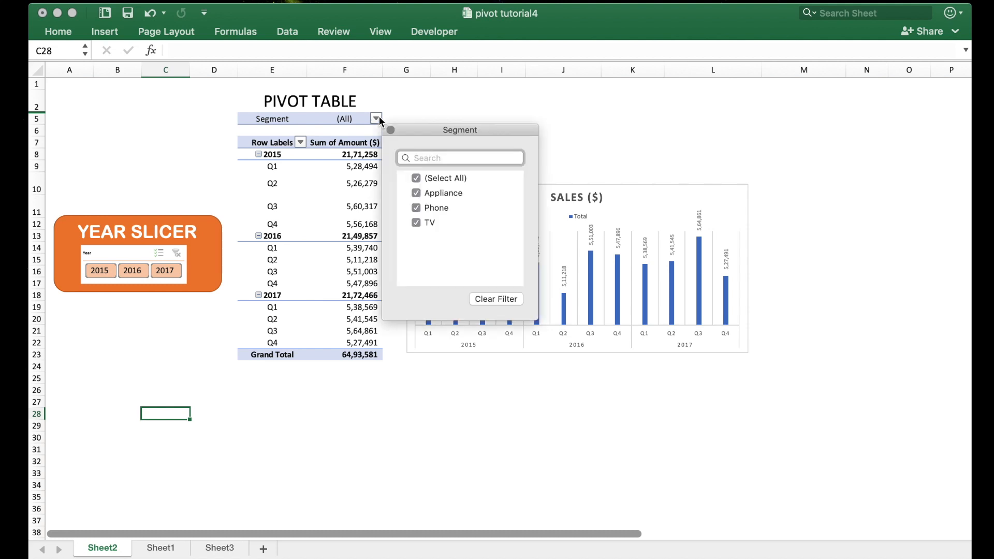
left_click(416, 178)
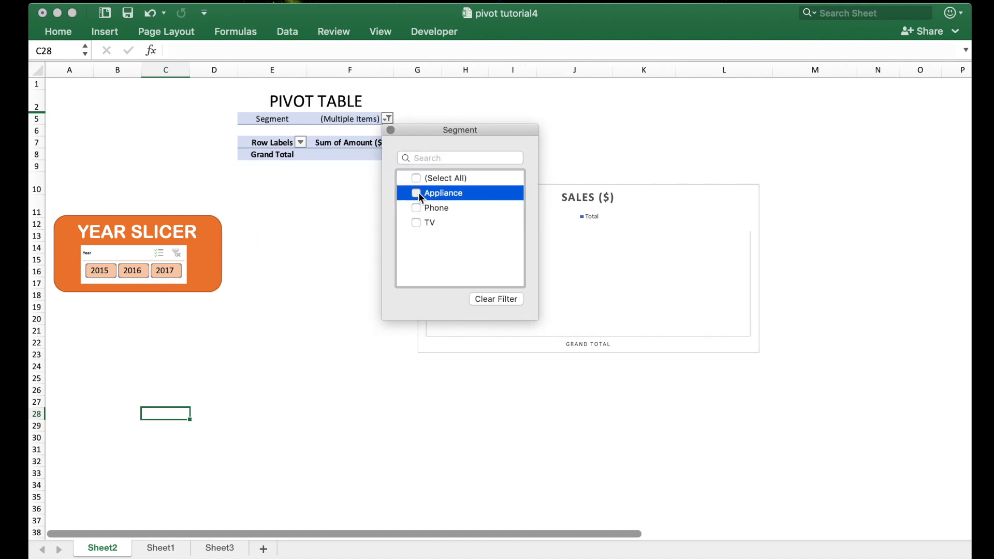
left_click(417, 193)
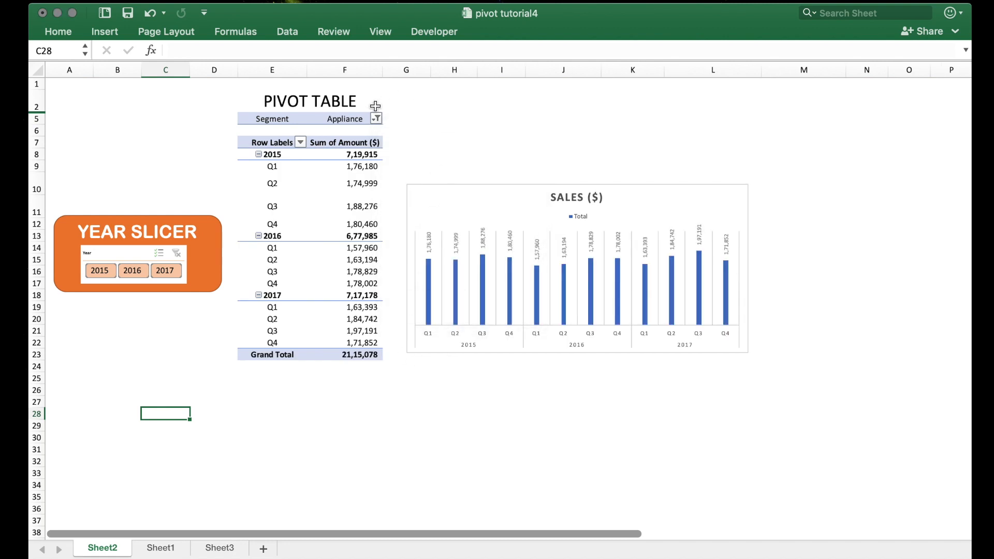
left_click(375, 118)
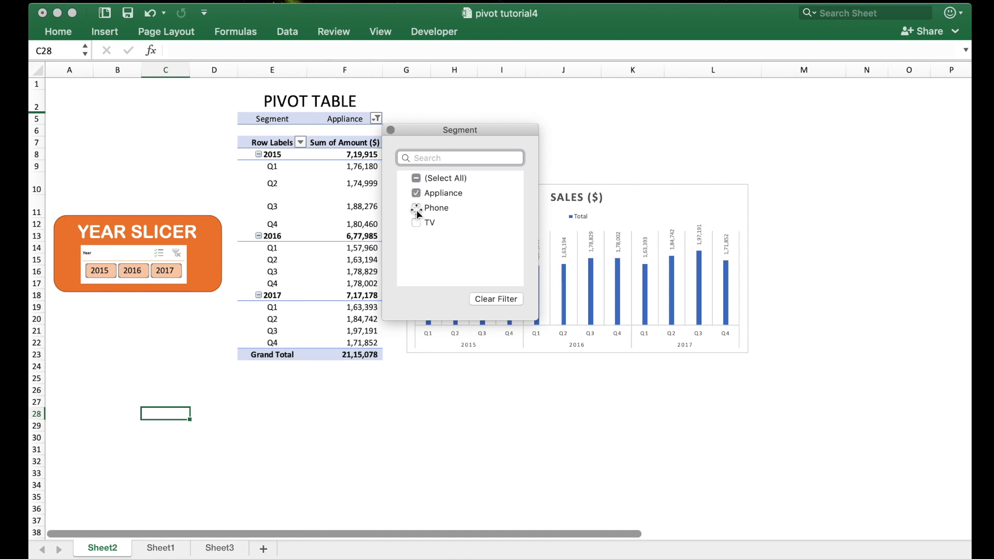
left_click(416, 208)
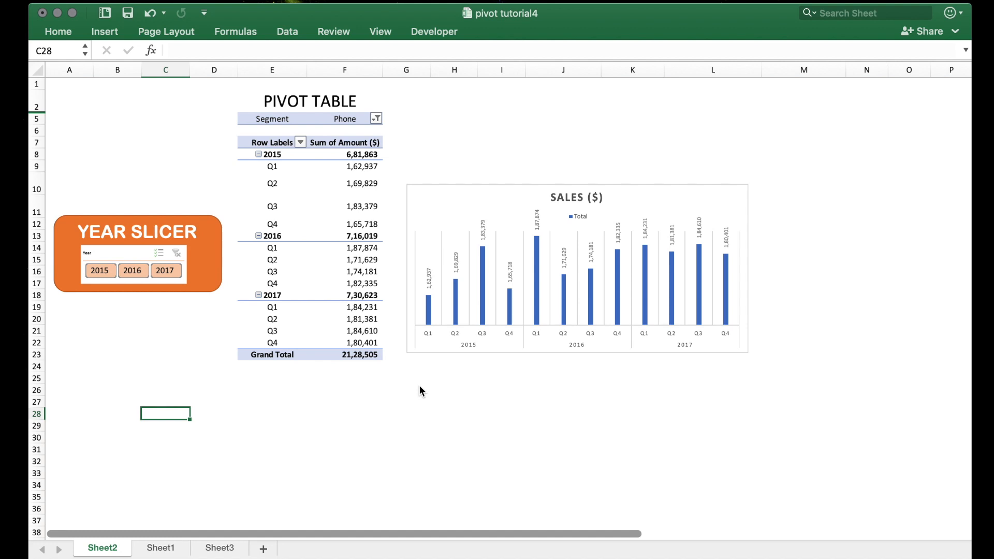
mouse_move(398, 210)
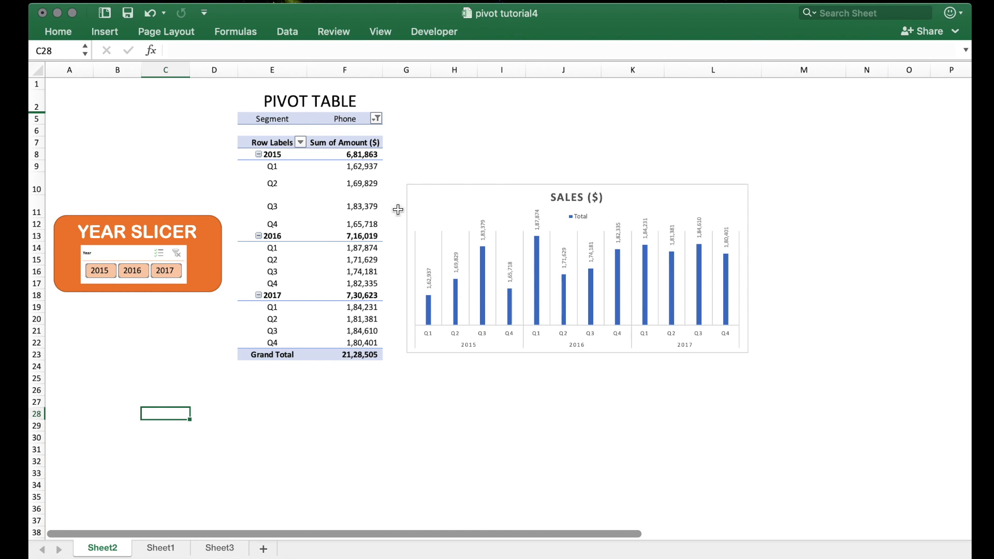
Show all segments again and move the Sales chart below the pivot table
left_click(375, 118)
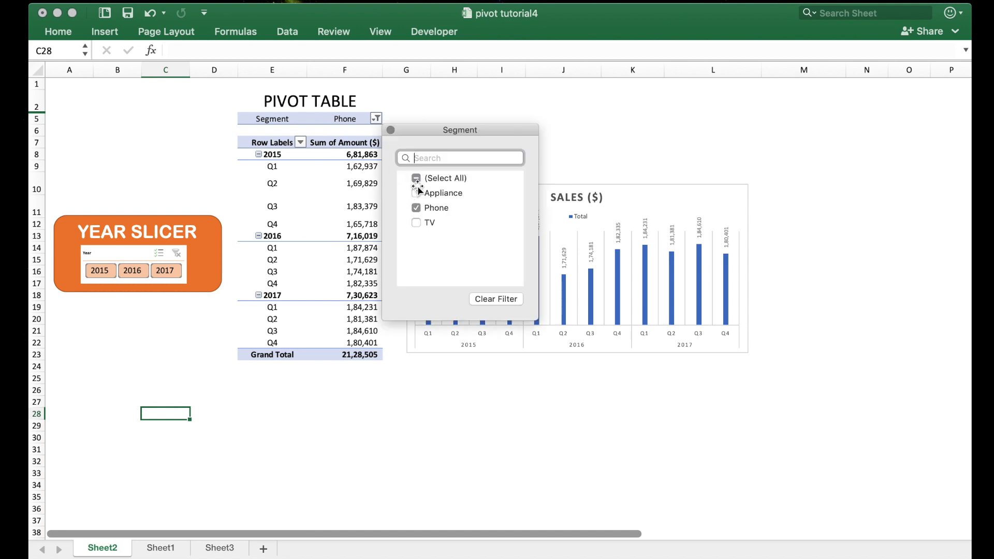
left_click(416, 178)
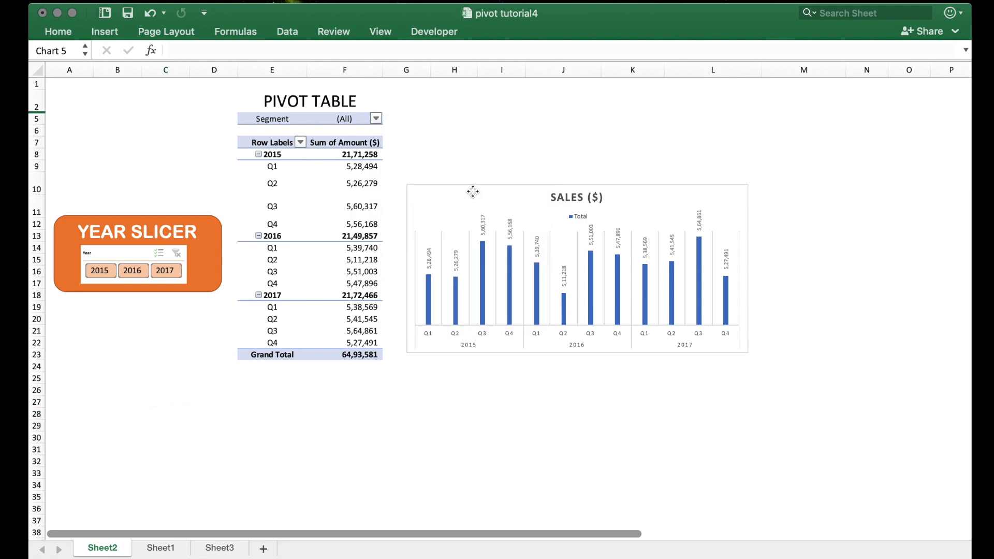
left_click_drag(472, 191, 248, 379)
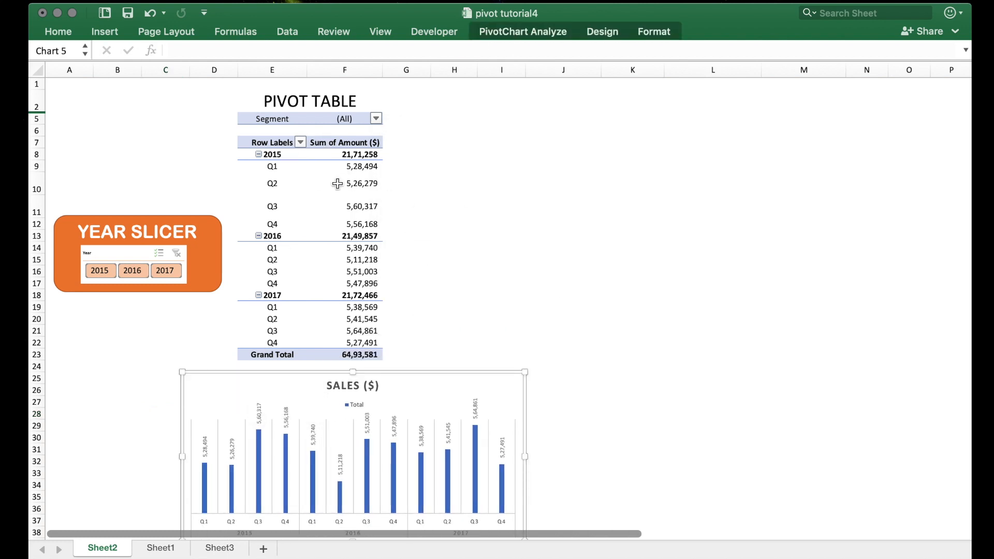
left_click(344, 183)
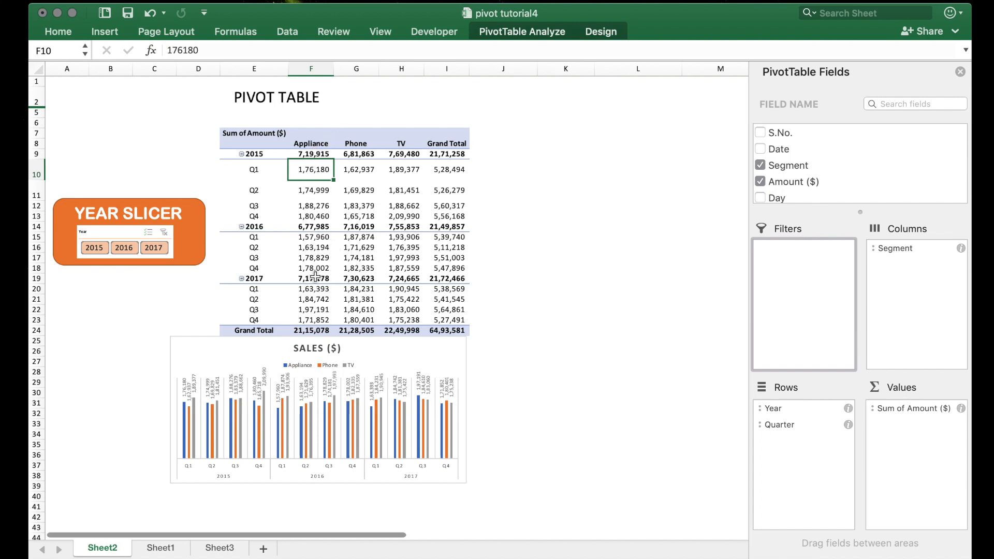
mouse_move(425, 156)
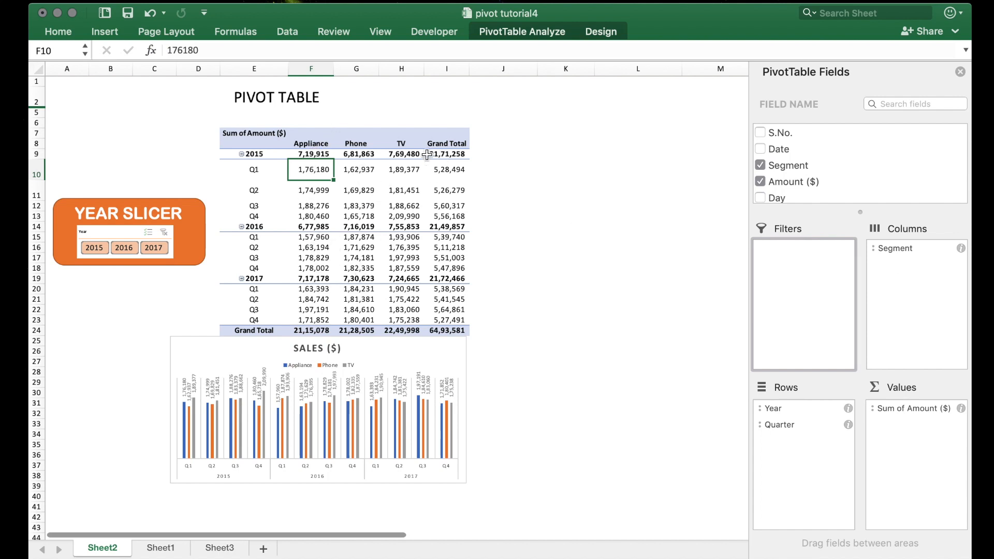
mouse_move(436, 362)
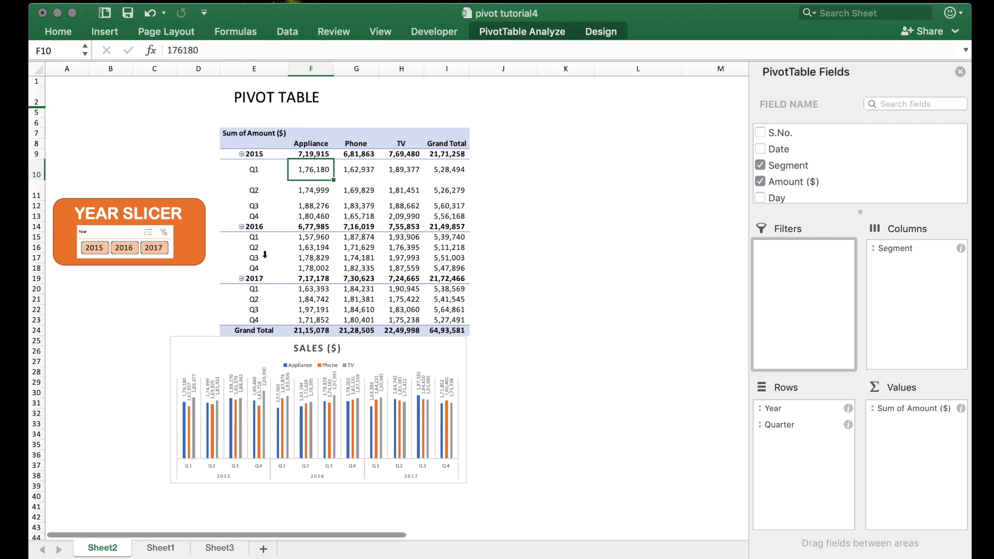
mouse_move(318, 139)
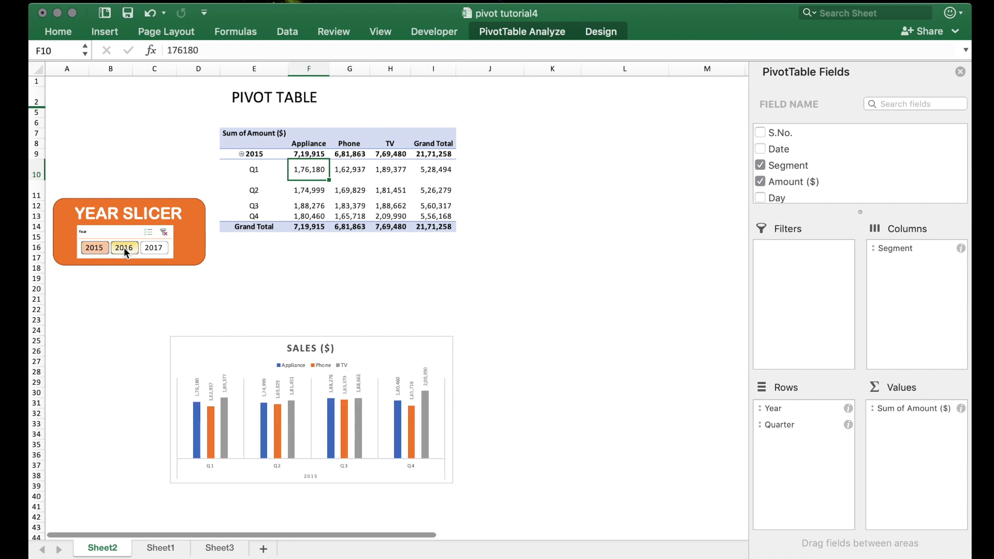
Step the Year slicer through 2016 and 2017, then clear it to show all years
left_click(124, 247)
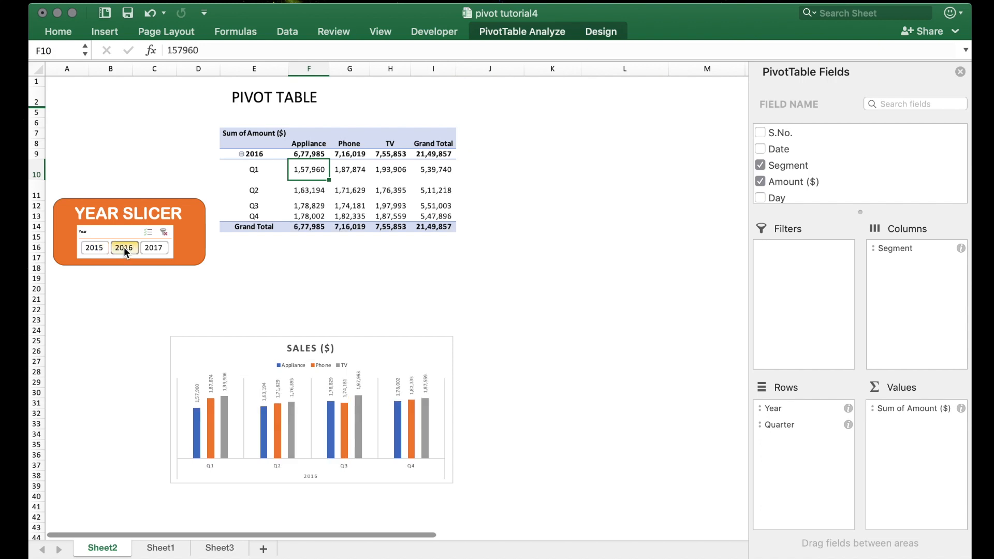
left_click(153, 247)
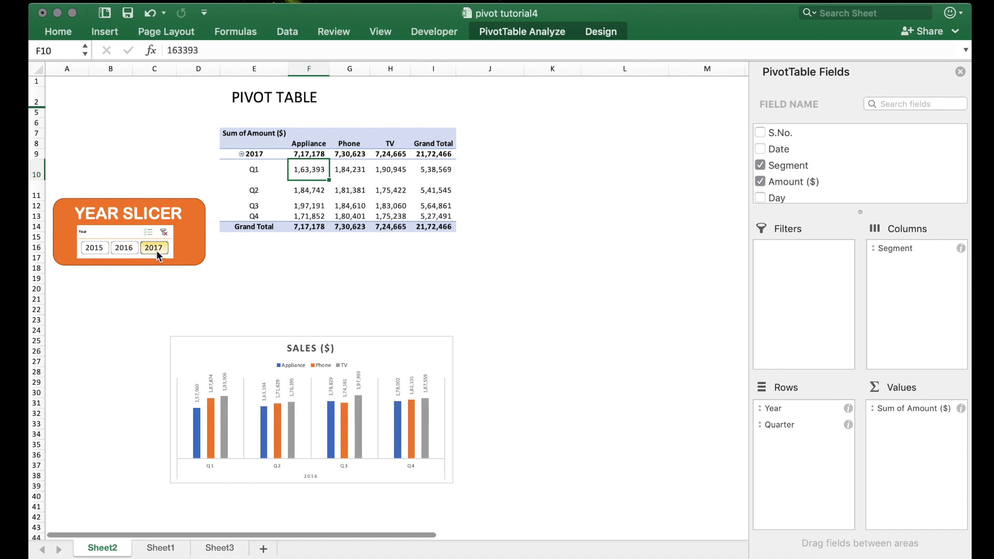
left_click(164, 232)
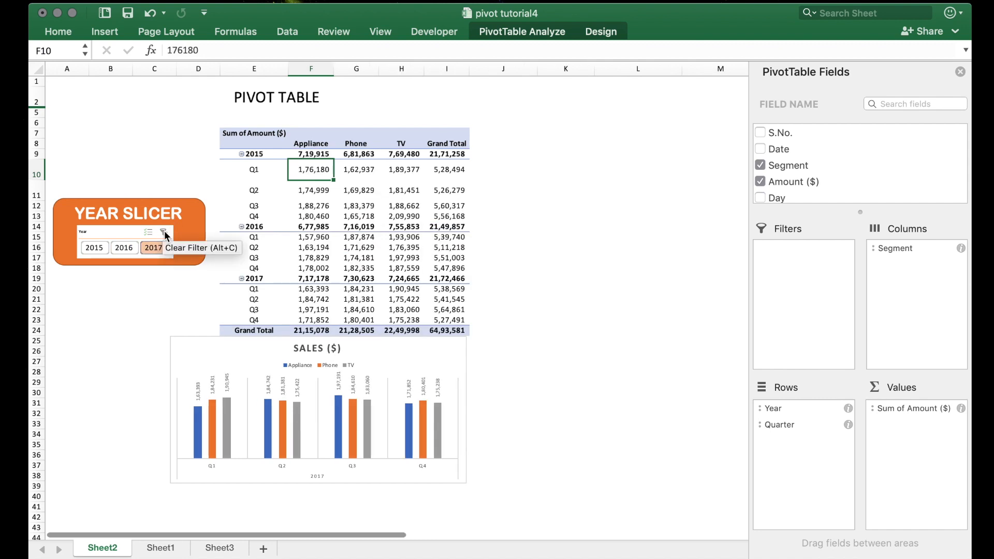
left_click(162, 232)
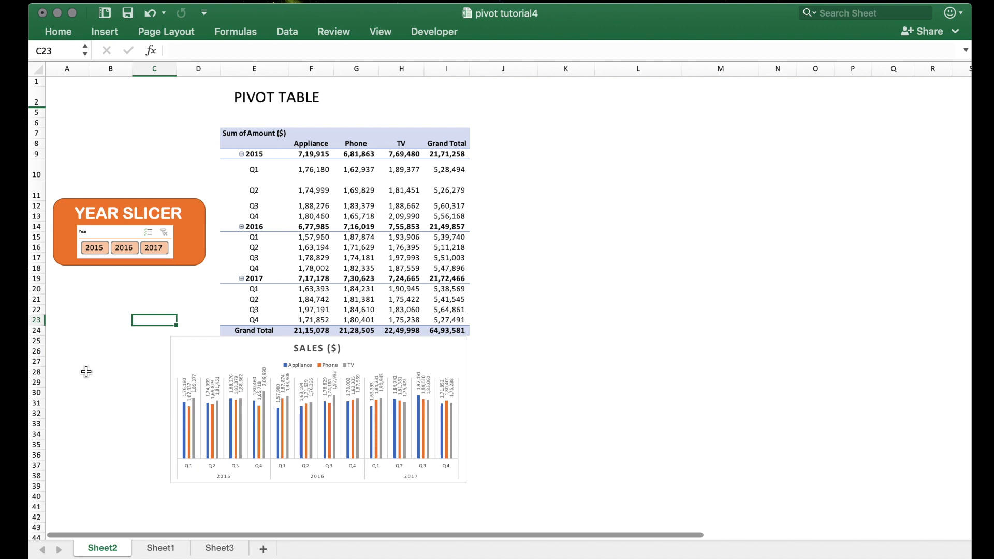
mouse_move(373, 118)
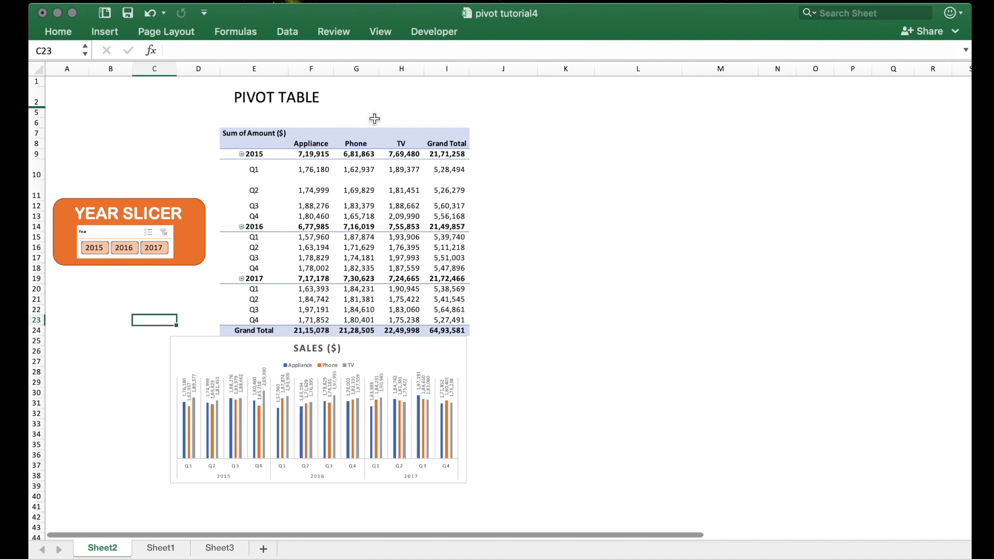
mouse_move(314, 124)
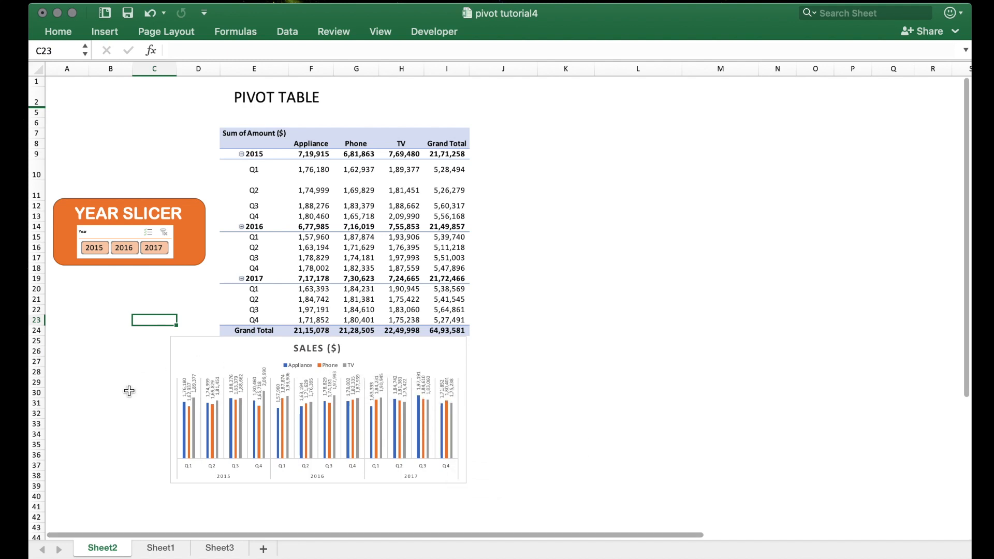
mouse_move(125, 411)
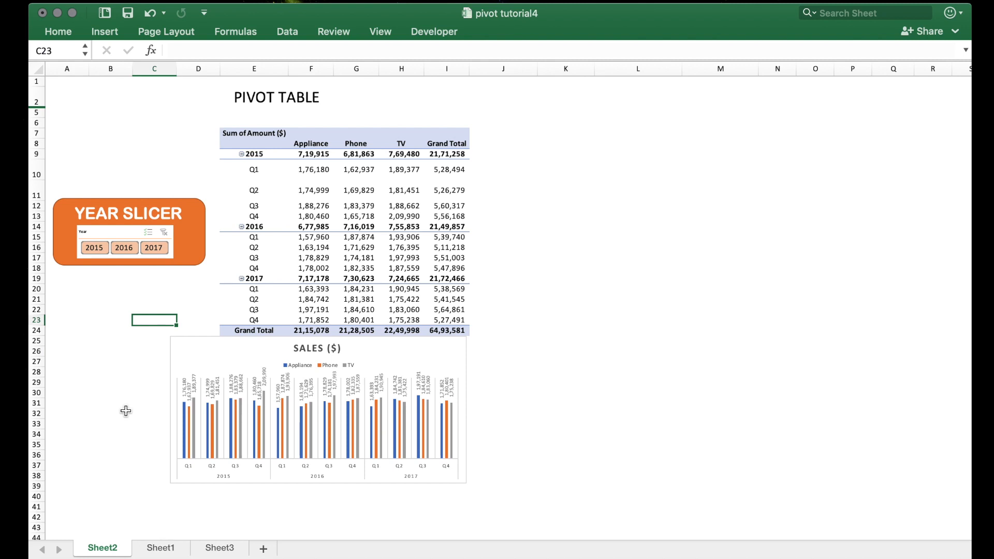
mouse_move(394, 404)
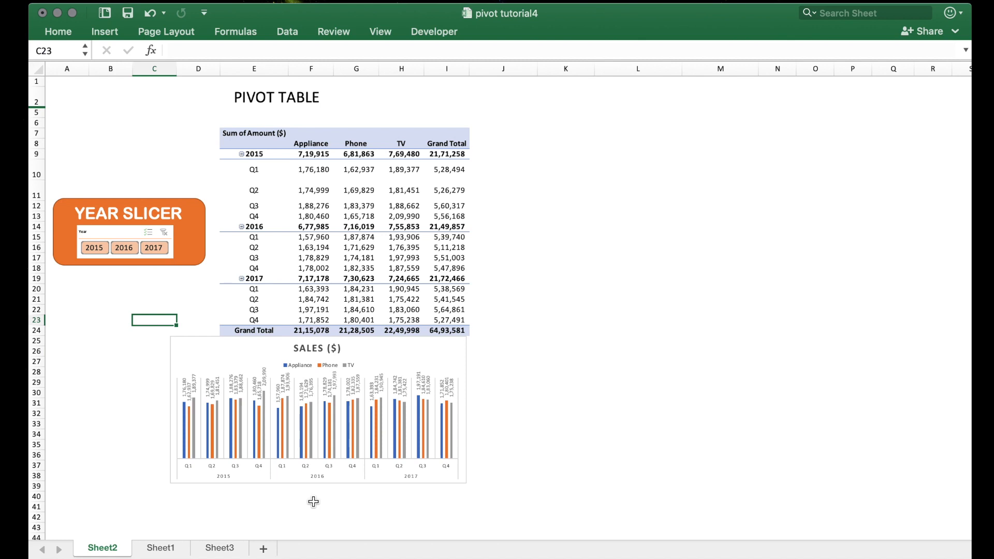
Move Segment back to Filters and paste pivot table copies at I5 and L5
left_click(253, 143)
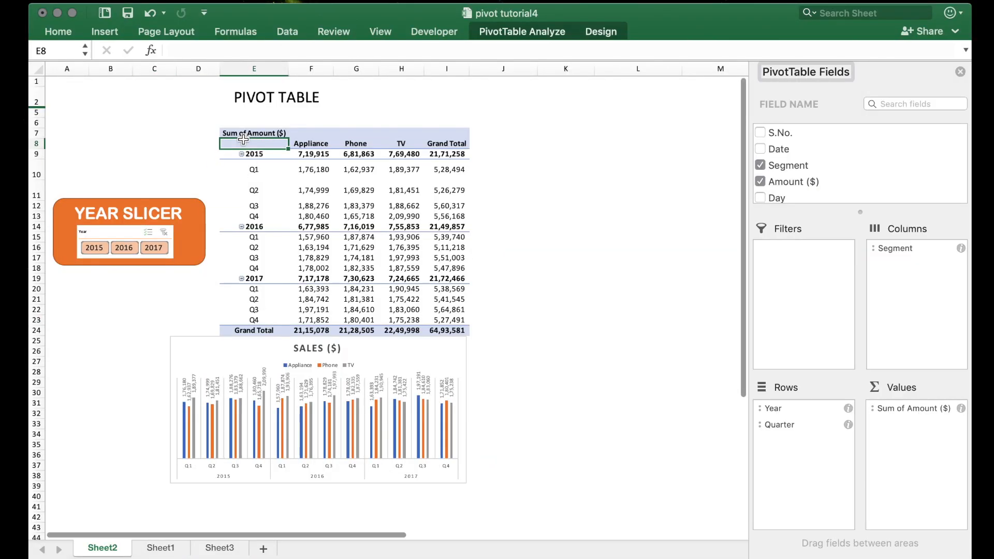
left_click_drag(895, 248, 797, 261)
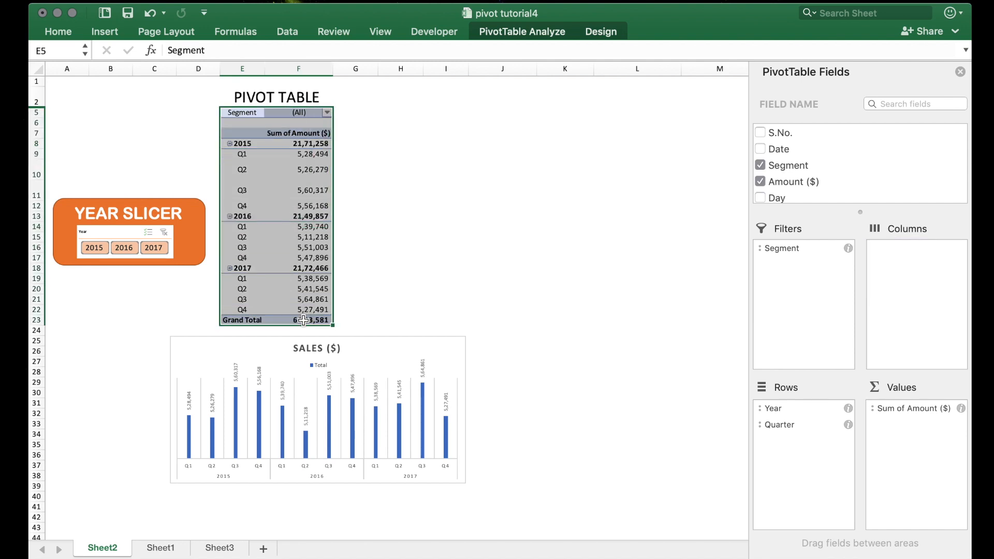
left_click(403, 120)
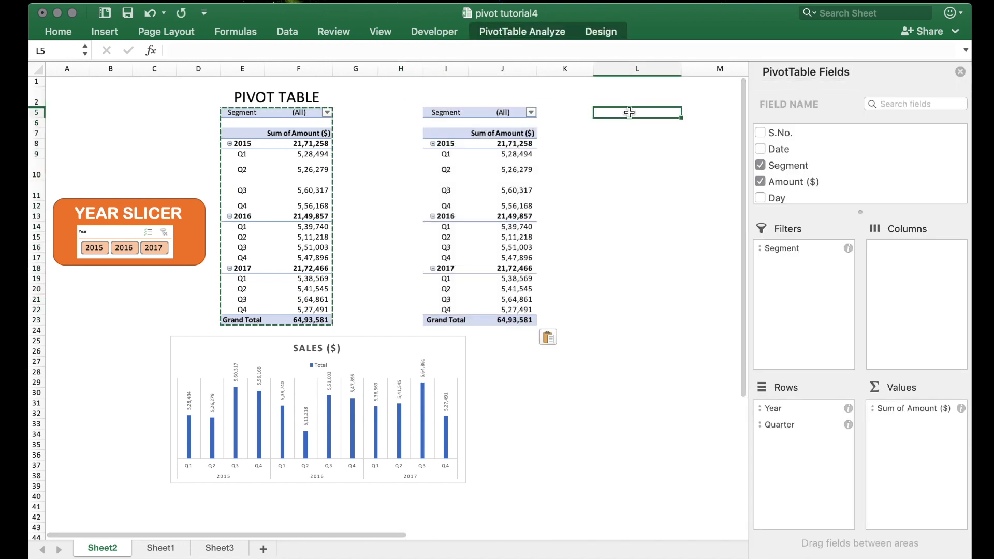
left_click(719, 111)
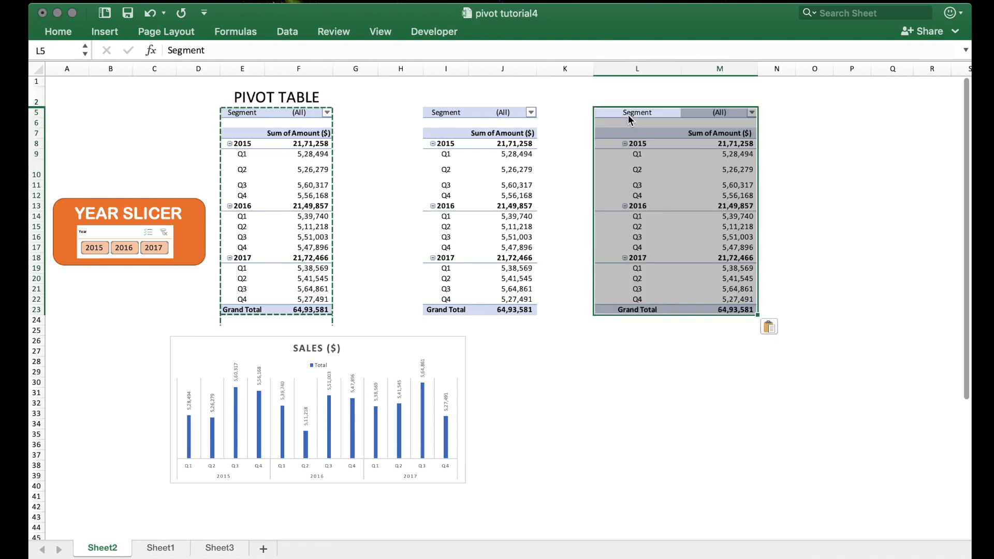
Set the three tables' Segment filters to Appliance, Phone and TV respectively
left_click(276, 178)
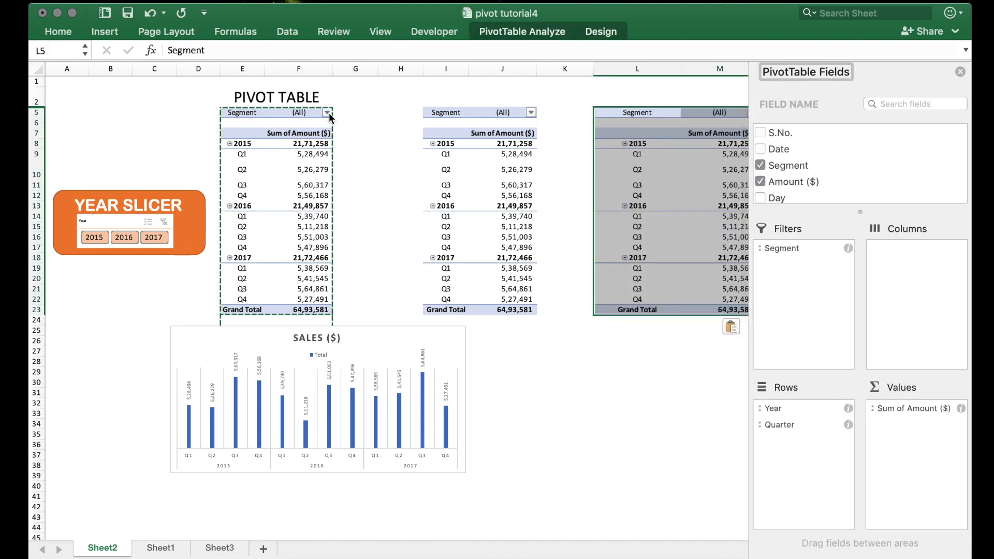
left_click(327, 113)
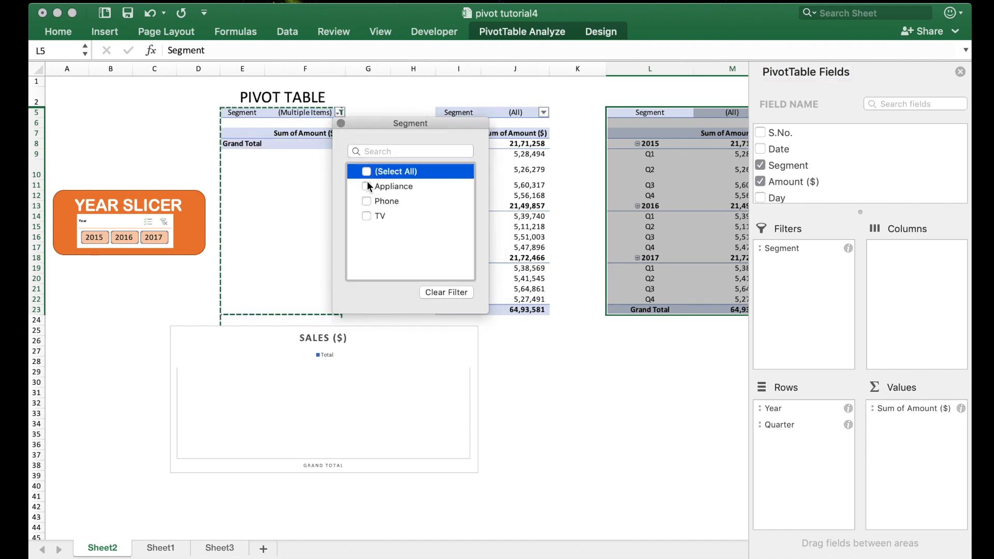
left_click(367, 186)
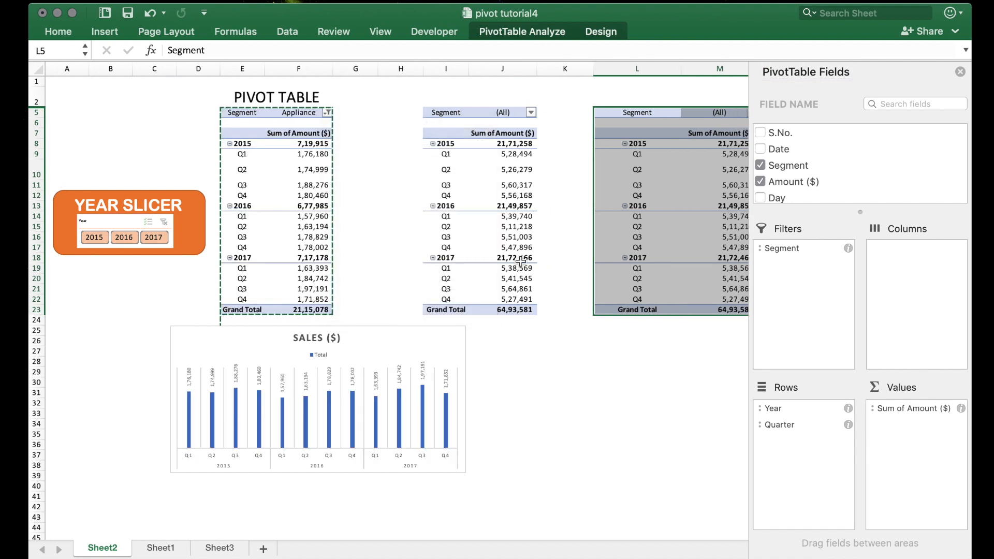
left_click(531, 112)
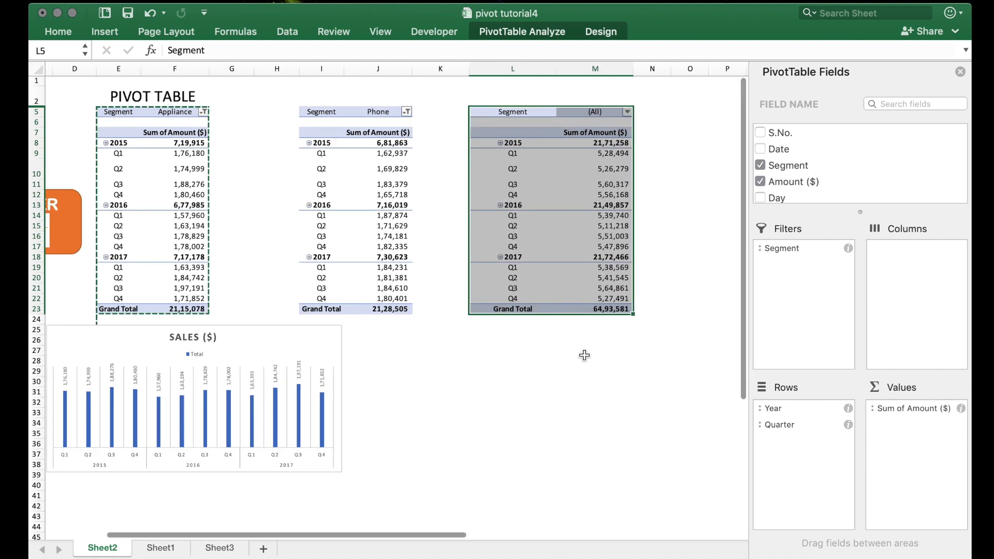
left_click(628, 112)
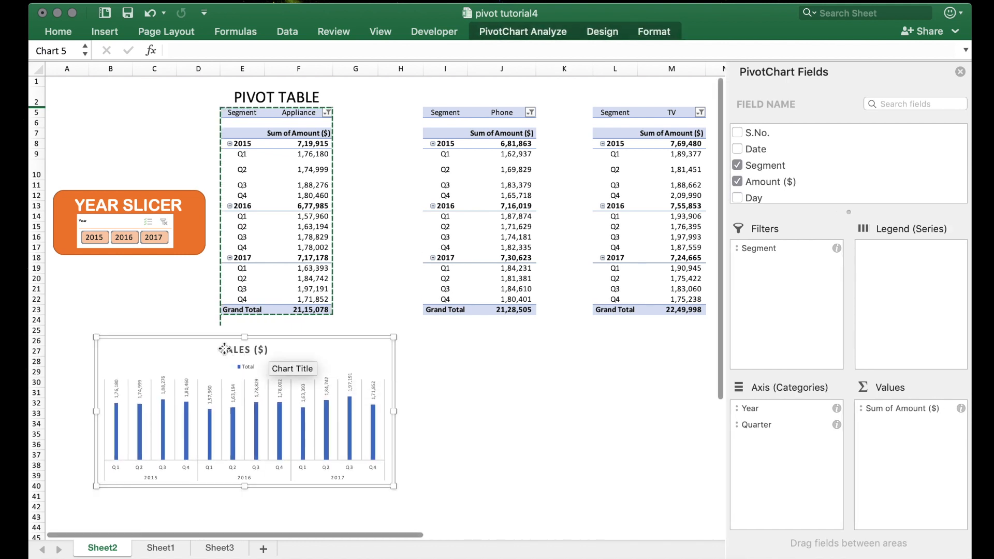
Edit the first chart's title to read APPLIANCE SALES ($)
left_click(245, 349)
type("APPLIANCE ")
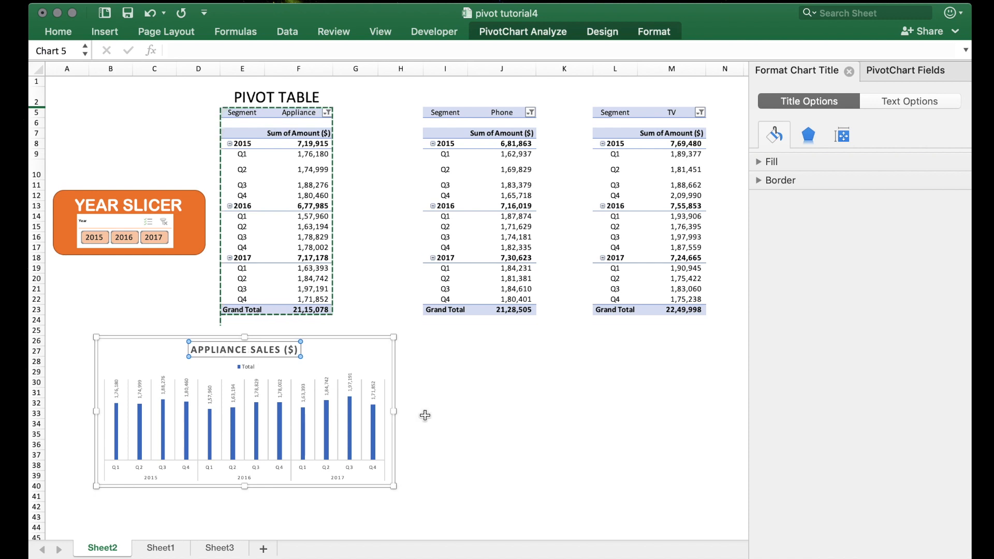
left_click(445, 237)
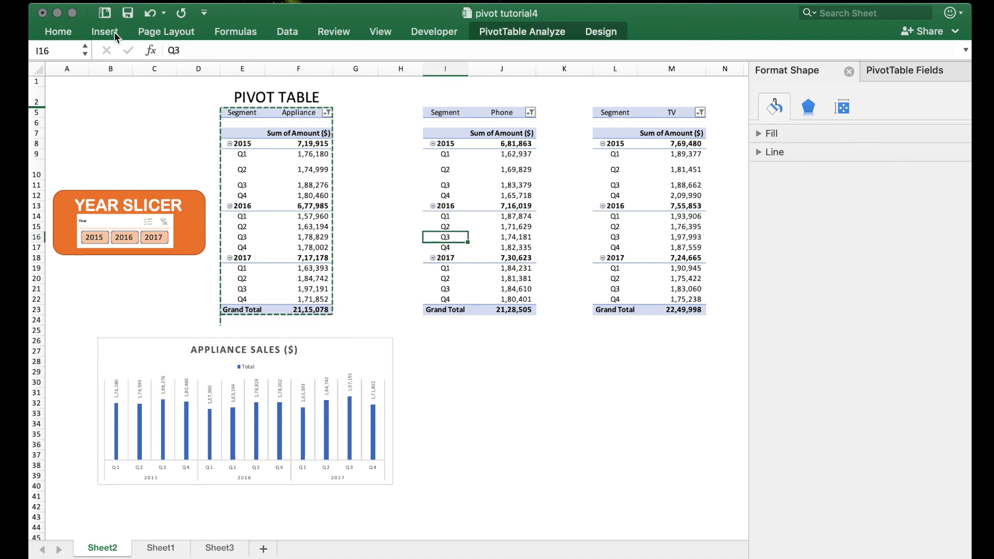
Insert PivotCharts for the Phone and TV tables, titled PHONE SALES ($) and TV SALES ($)
left_click(104, 31)
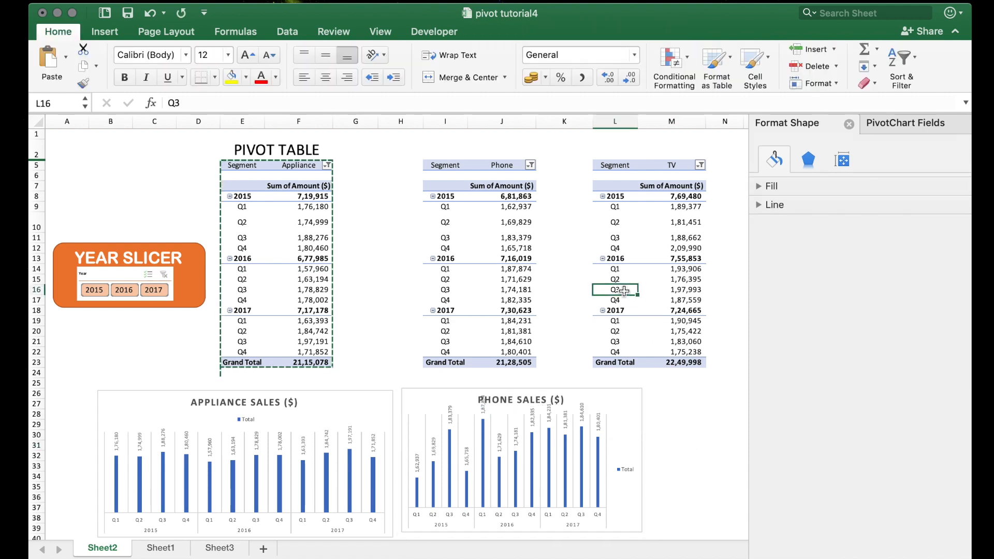
left_click(614, 290)
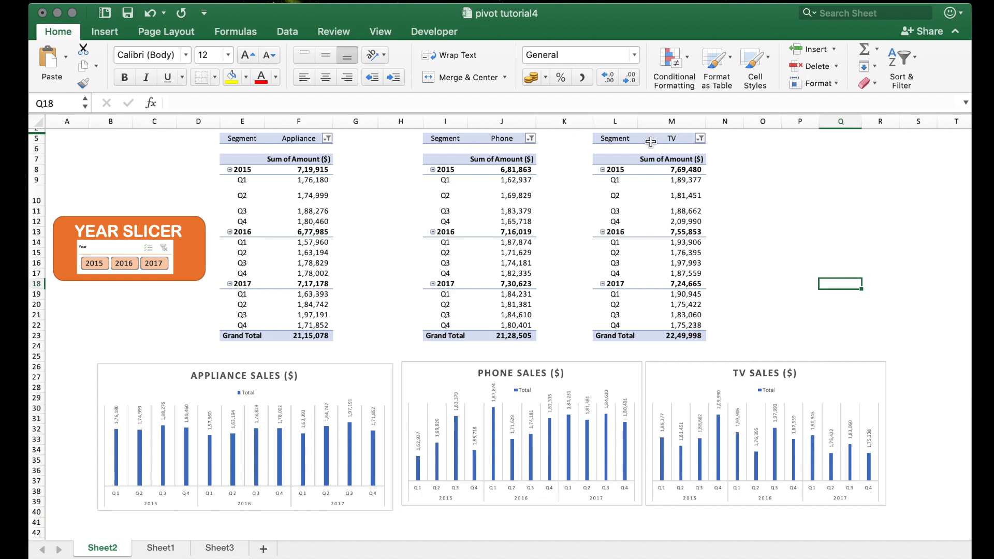
mouse_move(734, 422)
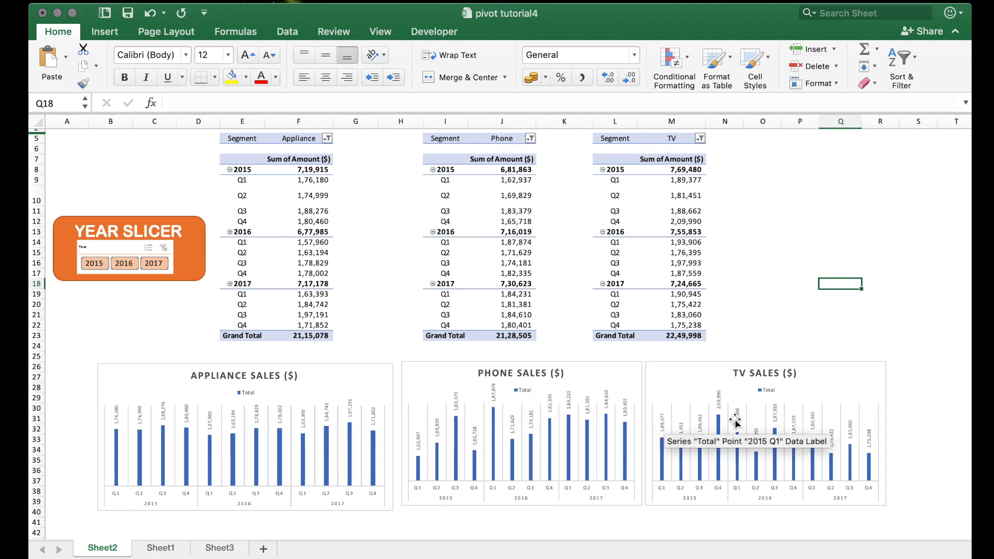
mouse_move(818, 417)
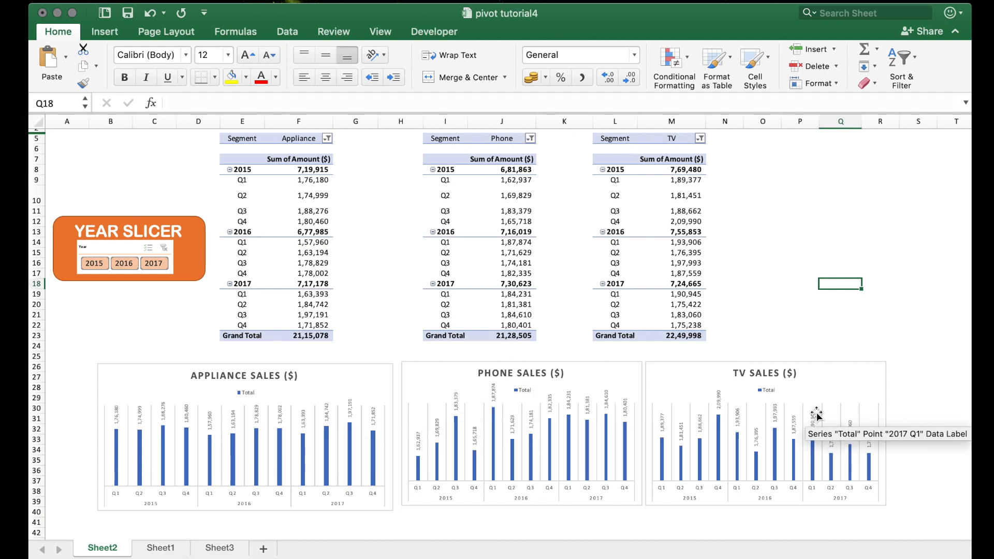
left_click(66, 325)
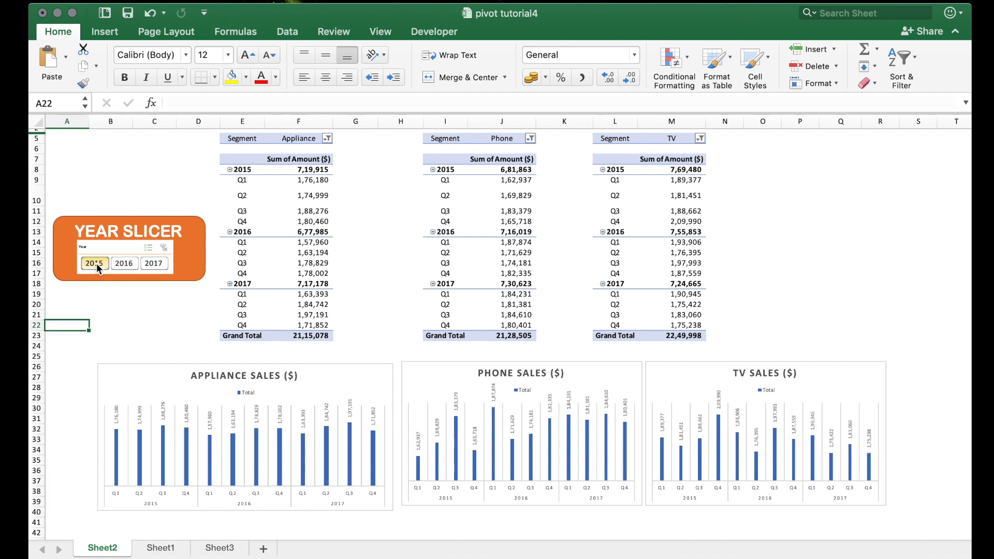
left_click(95, 263)
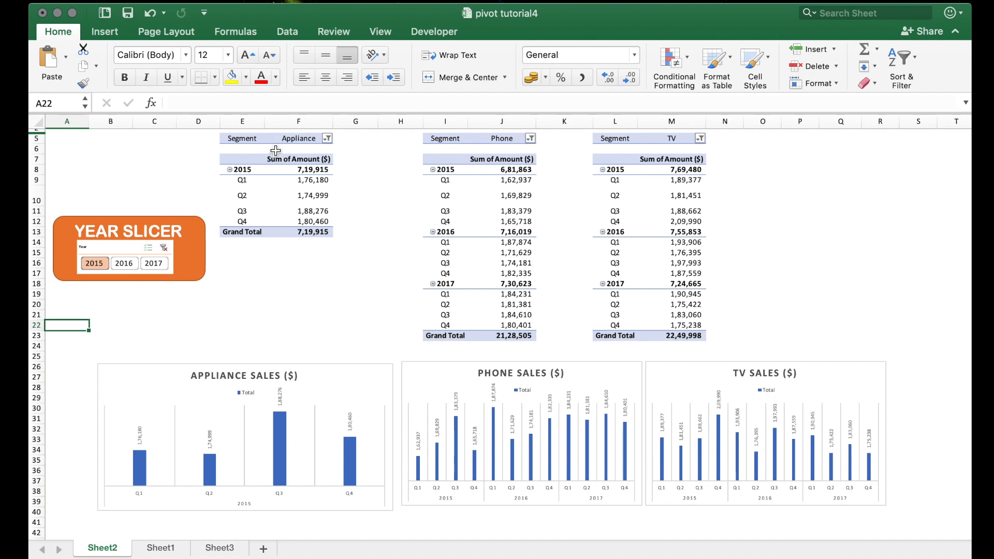
mouse_move(272, 386)
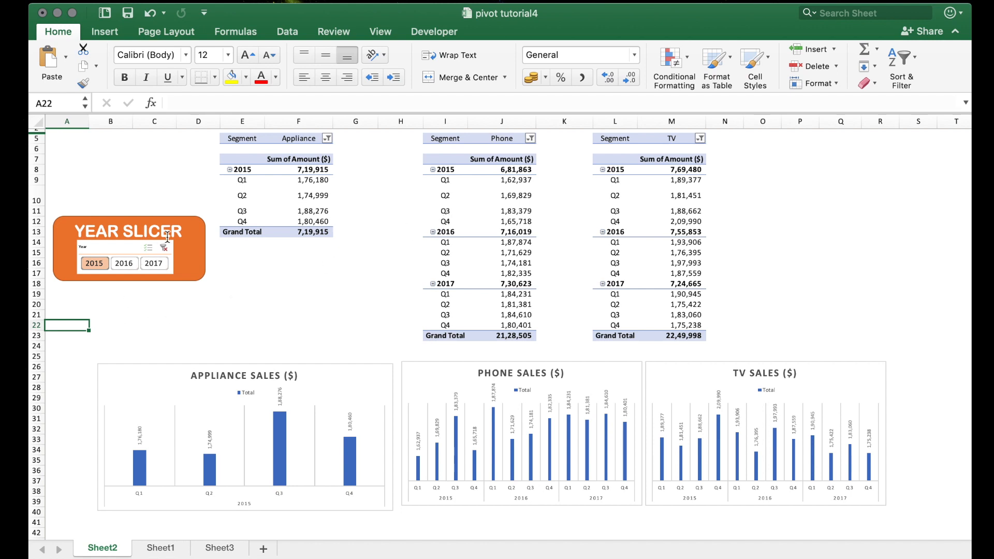
mouse_move(606, 236)
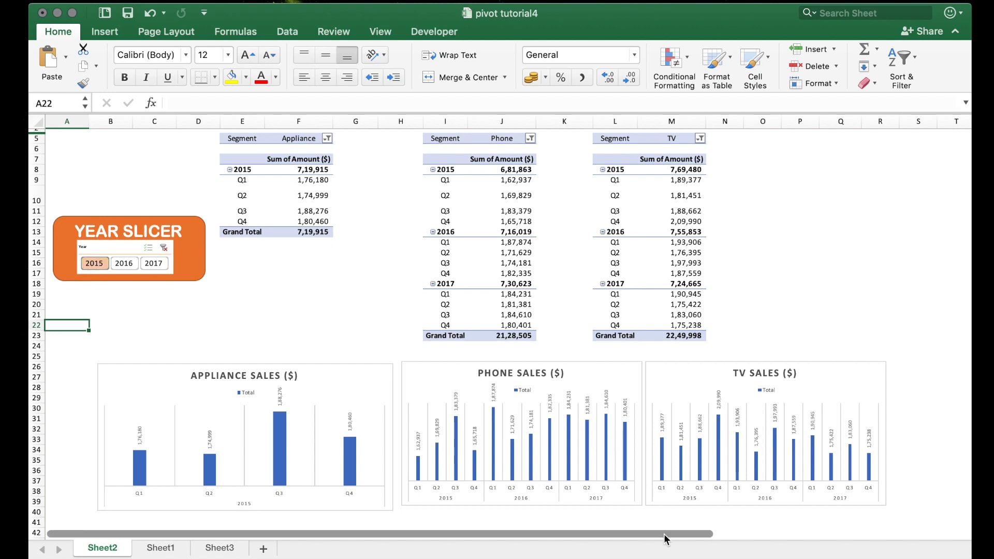
mouse_move(466, 409)
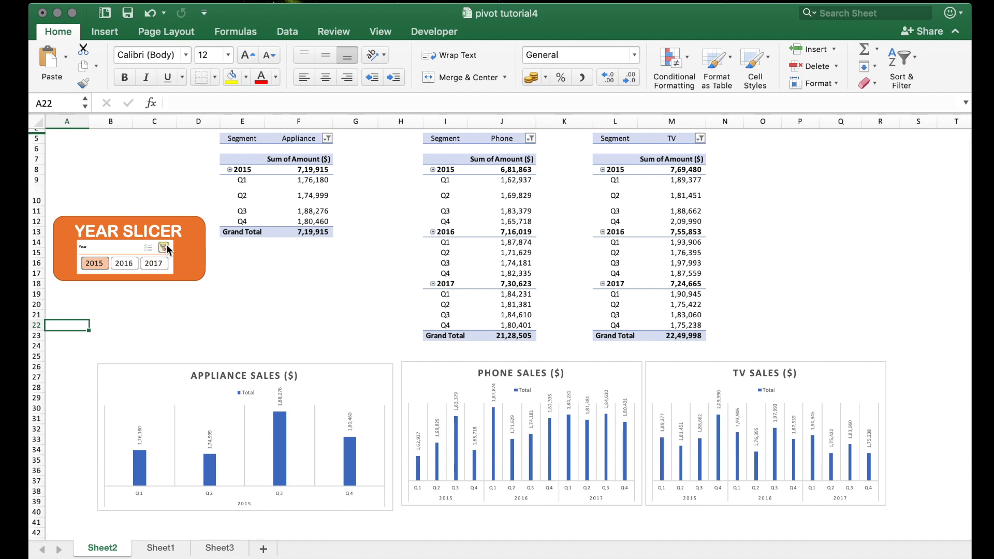
left_click(166, 248)
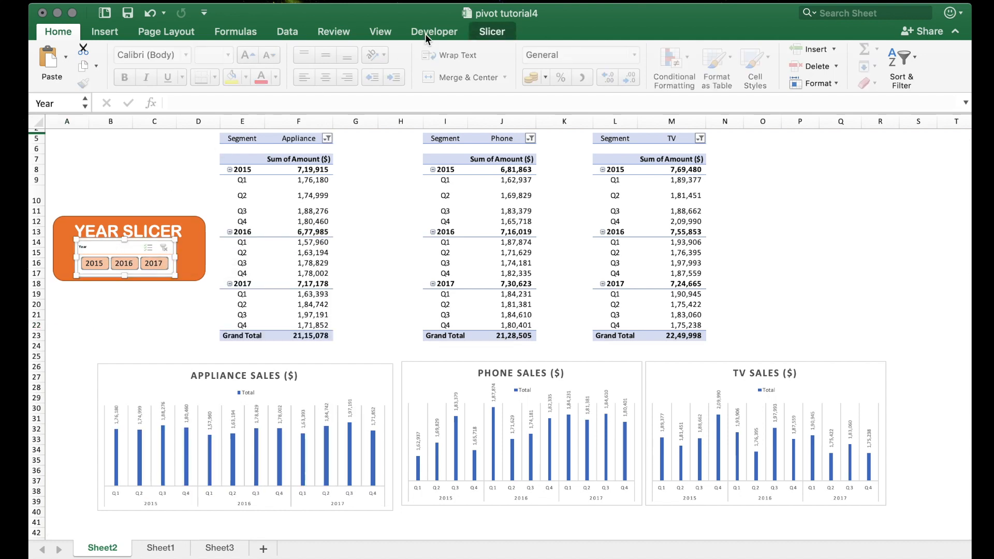
In Report Connections, tick PivotTable2 and PivotTable3 so the slicer drives all three
left_click(491, 31)
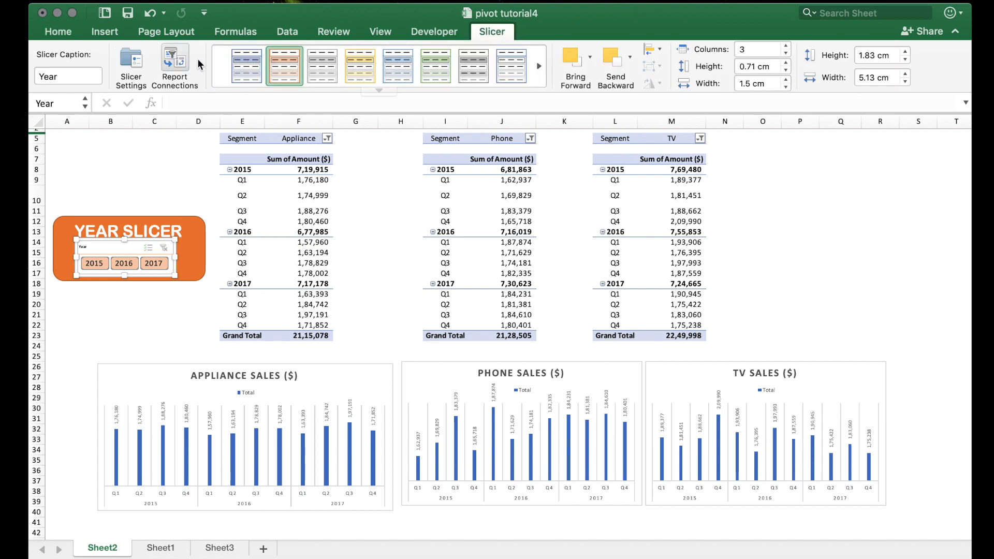
left_click(174, 63)
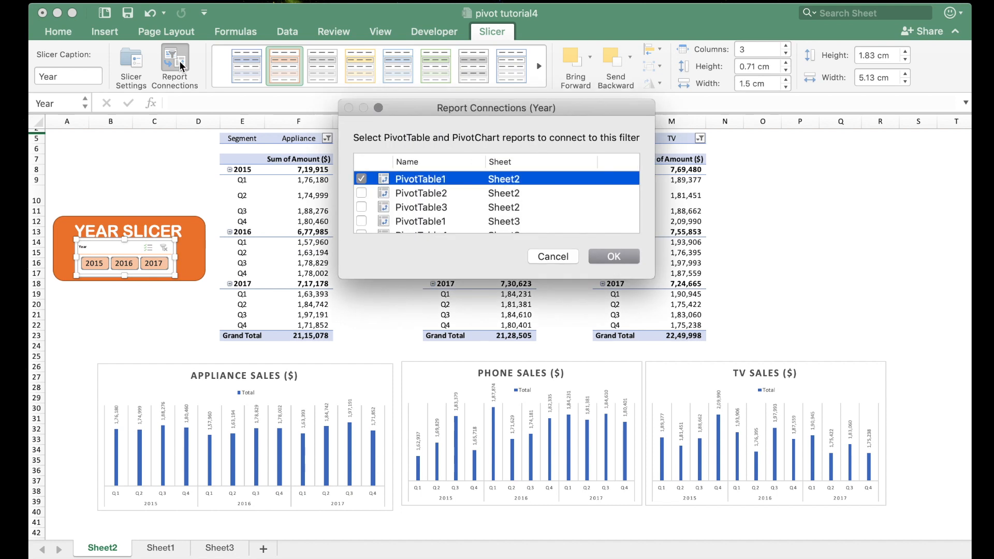
mouse_move(433, 198)
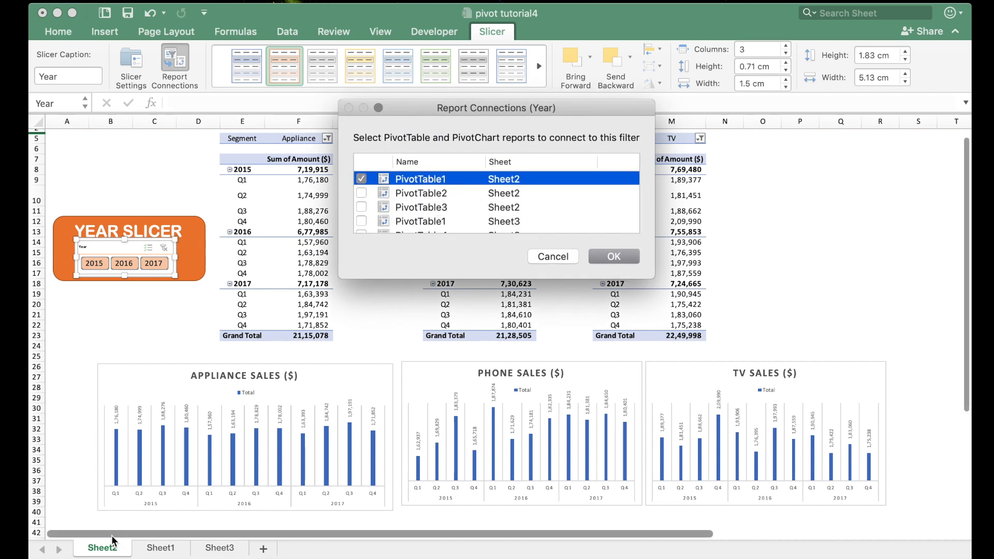
left_click(363, 194)
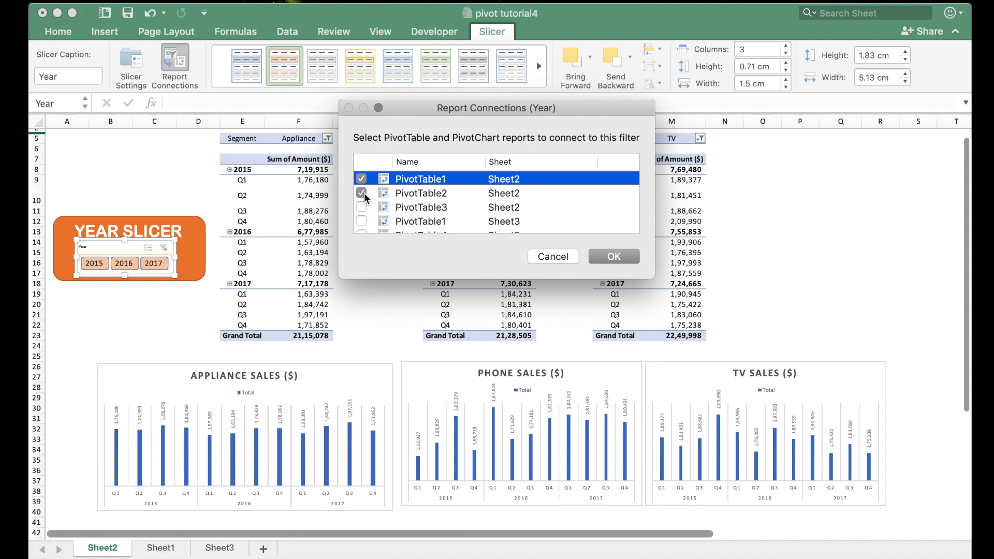
left_click(362, 207)
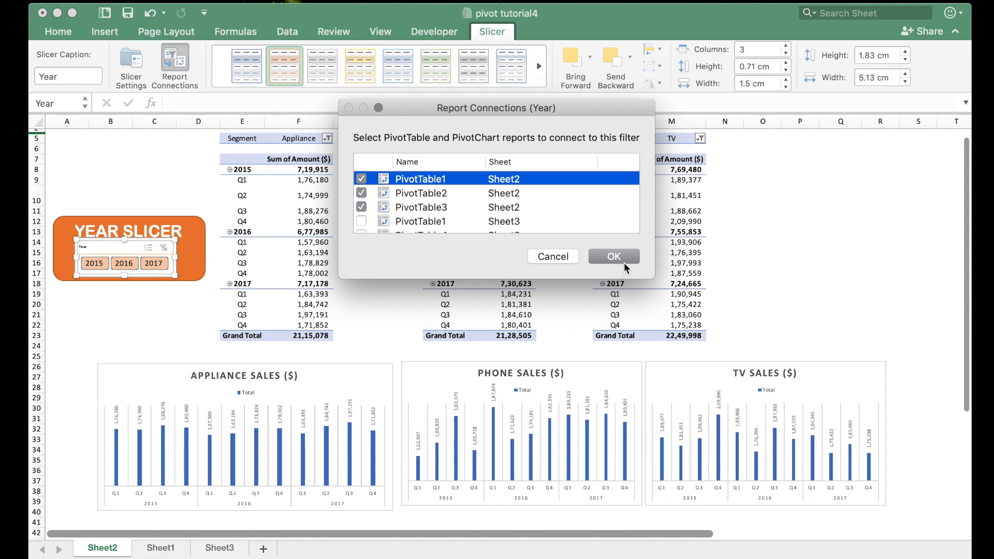
left_click(612, 256)
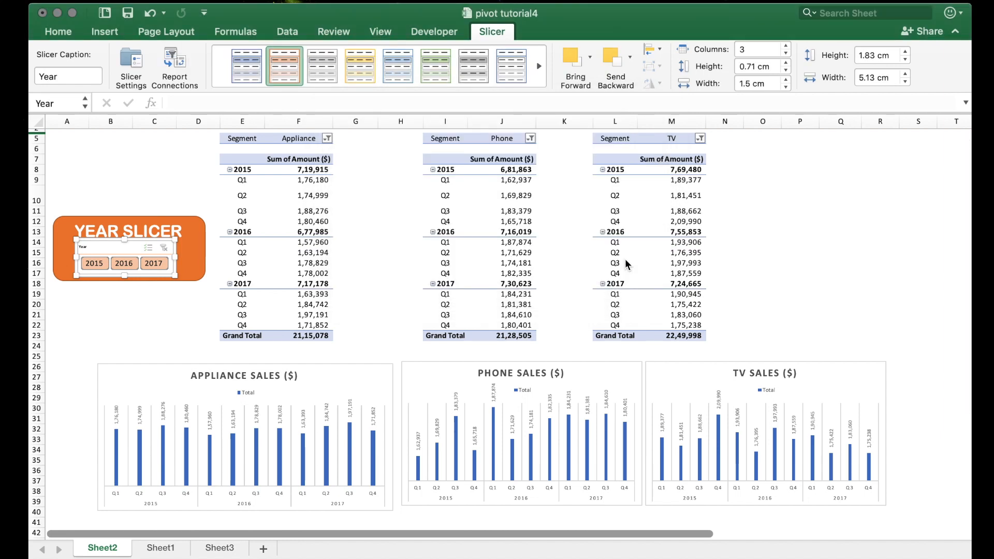
Pick 2017 then 2016 in the Year slicer, filtering all three tables and charts together
left_click(111, 305)
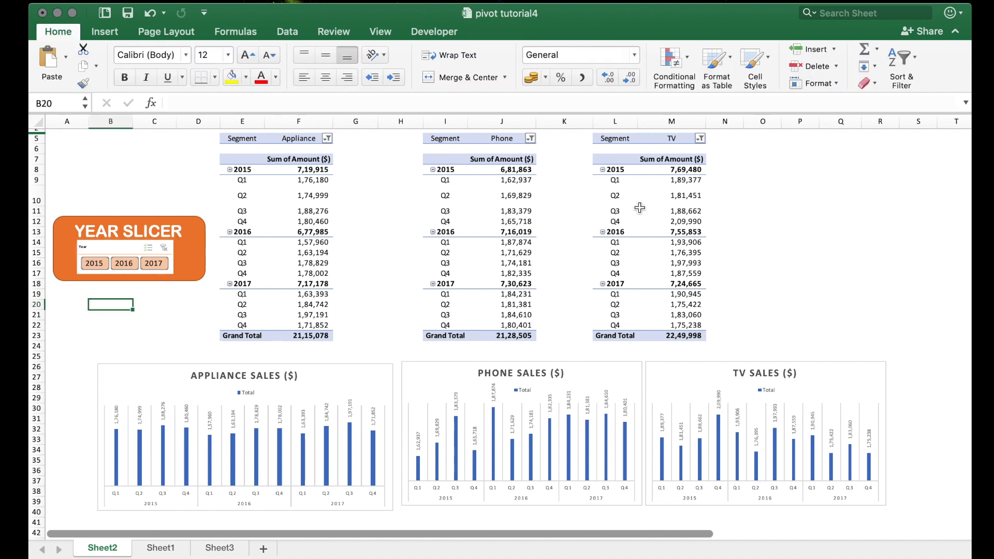
left_click(153, 263)
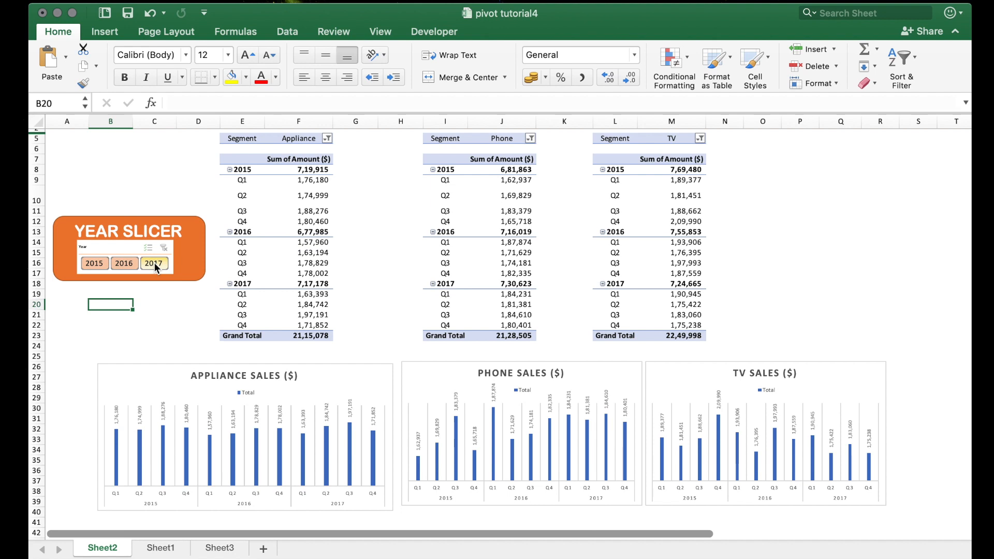
left_click(153, 263)
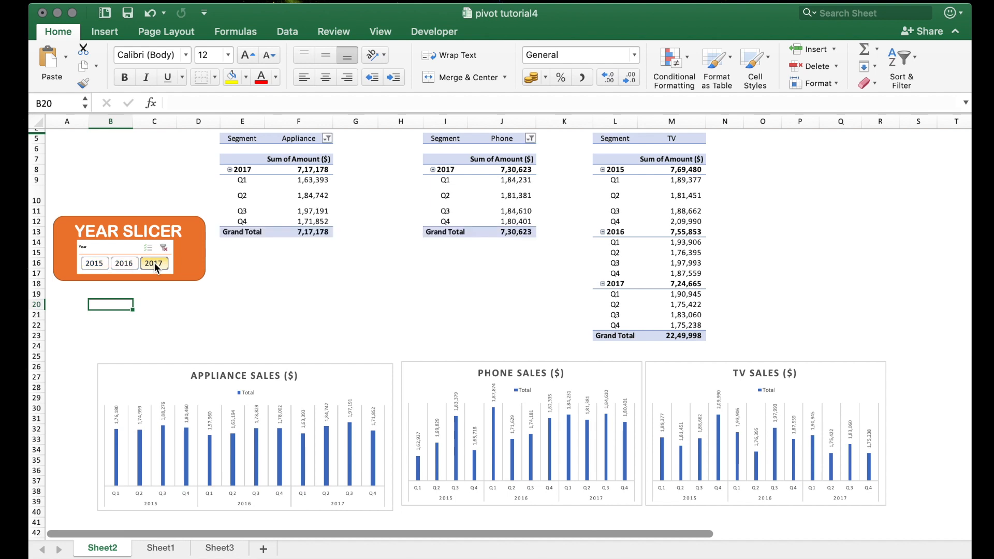
left_click(154, 263)
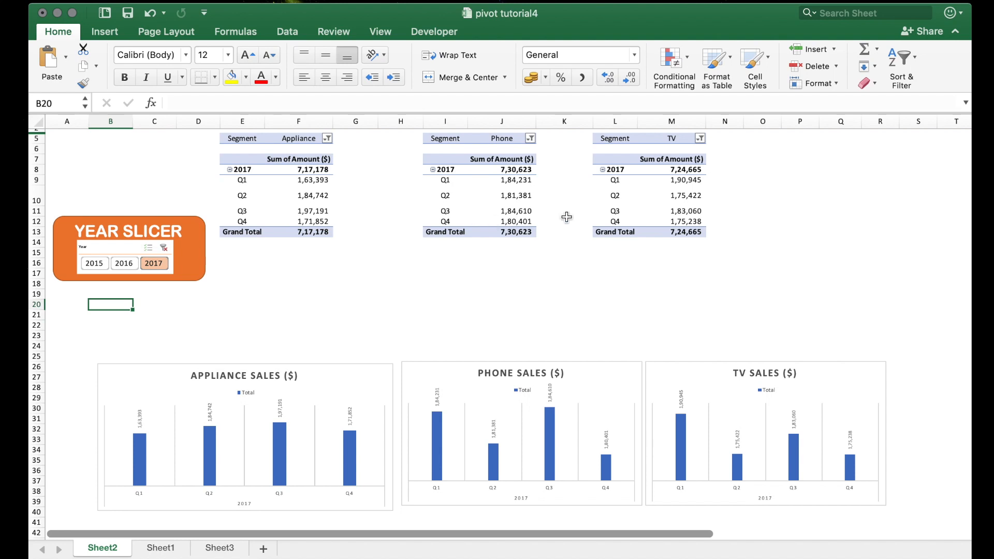
mouse_move(416, 520)
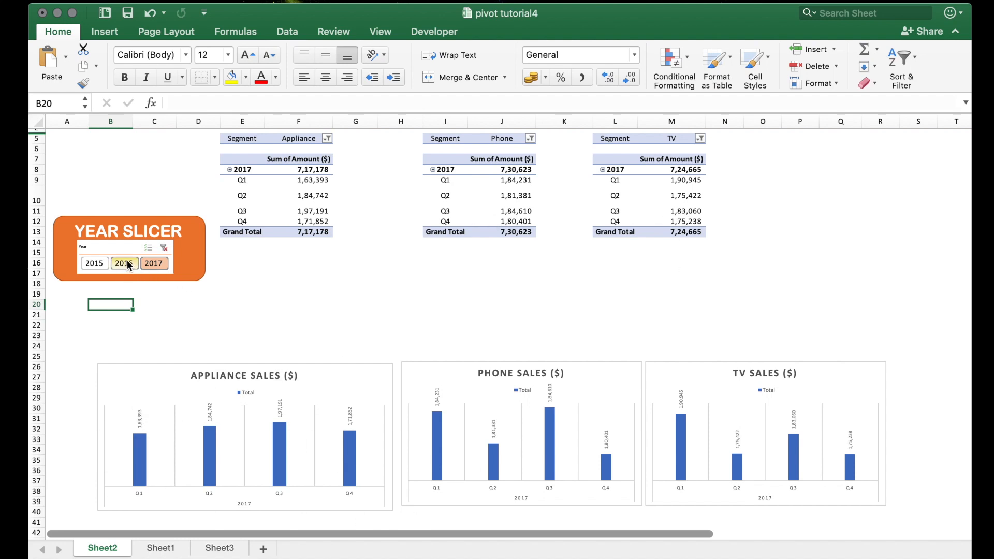
left_click(124, 263)
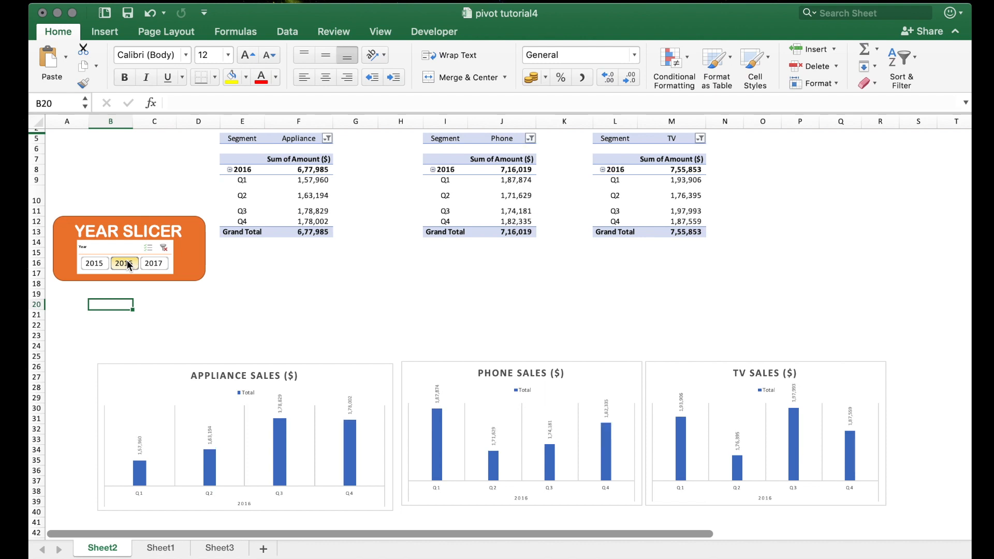